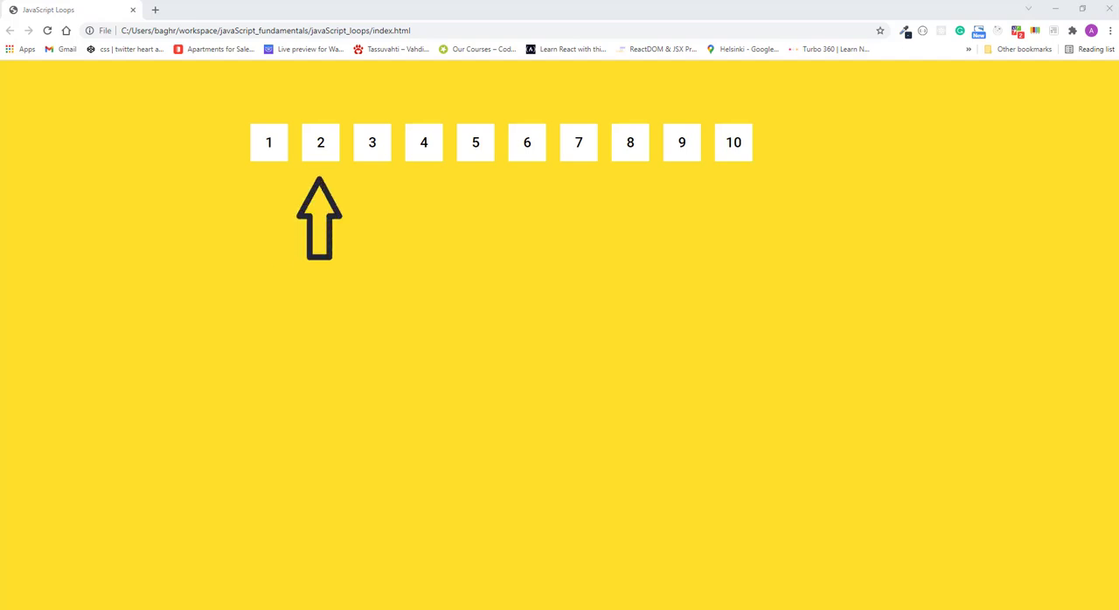
mouse_move(423, 199)
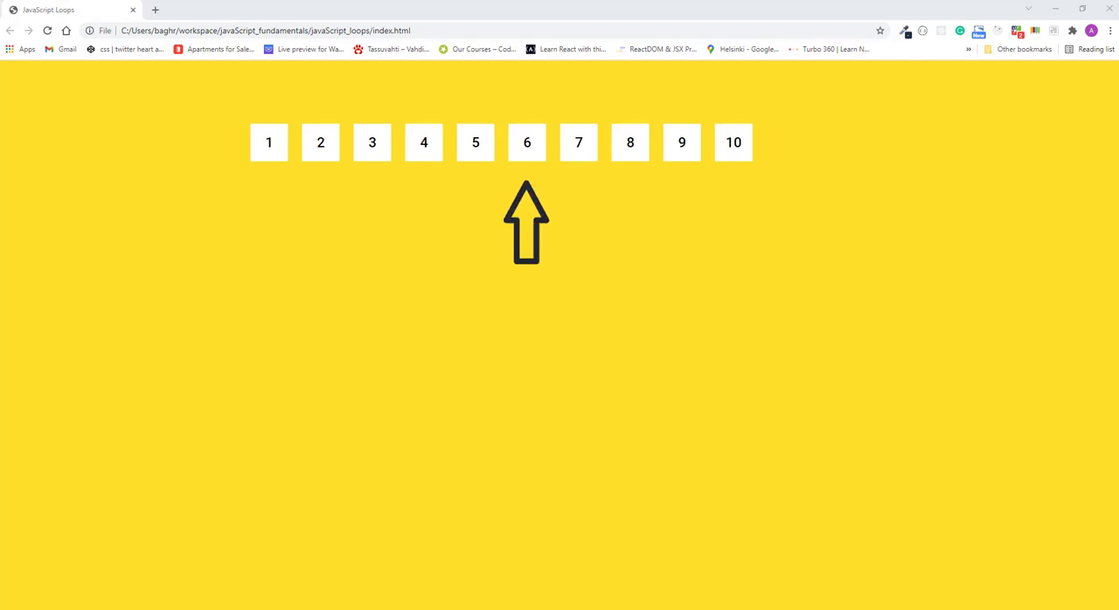
mouse_move(583, 223)
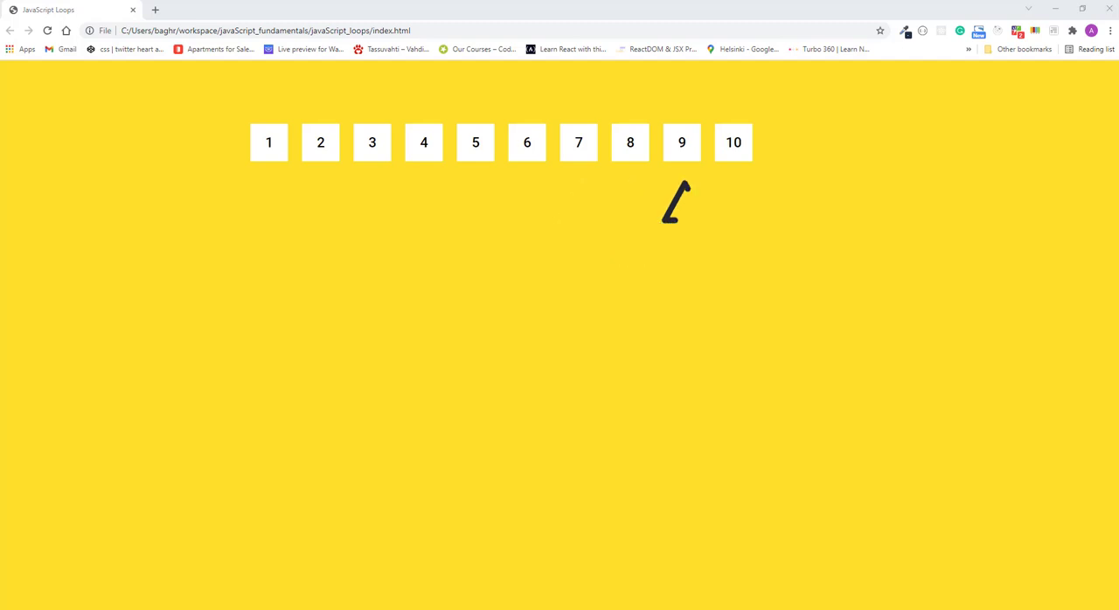
mouse_move(735, 218)
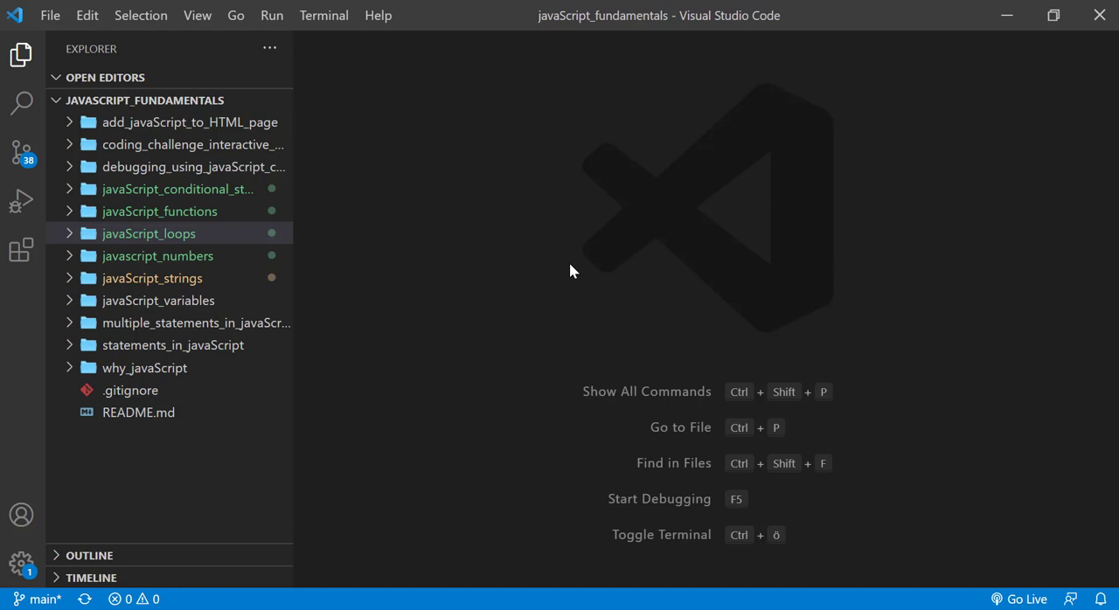
- Expand the javaScript_loops folder and open loop-html.js in the editor
left_click(149, 233)
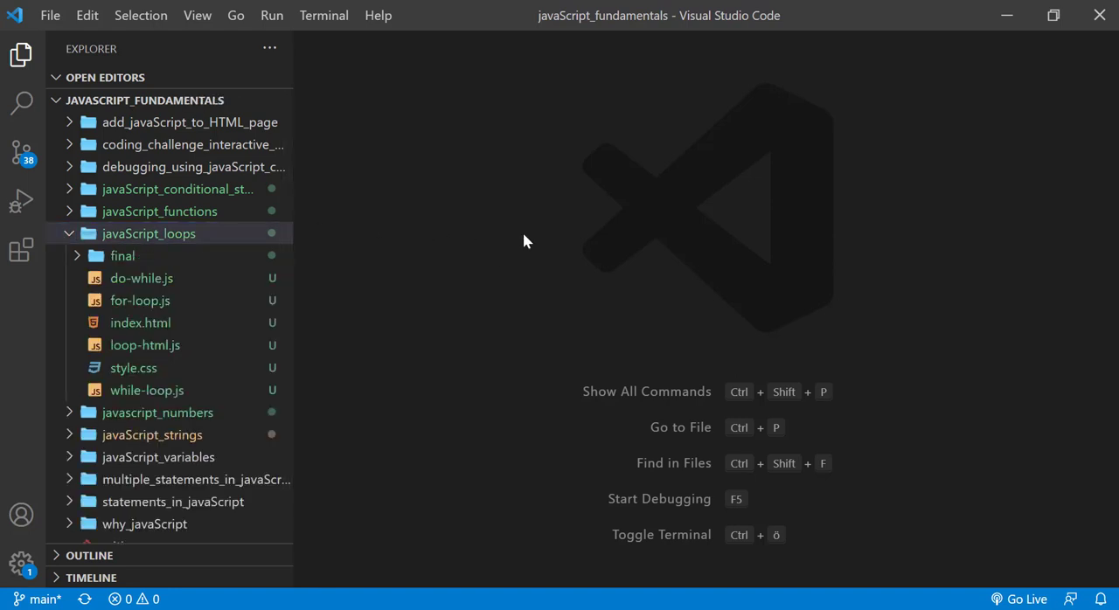
mouse_move(232, 305)
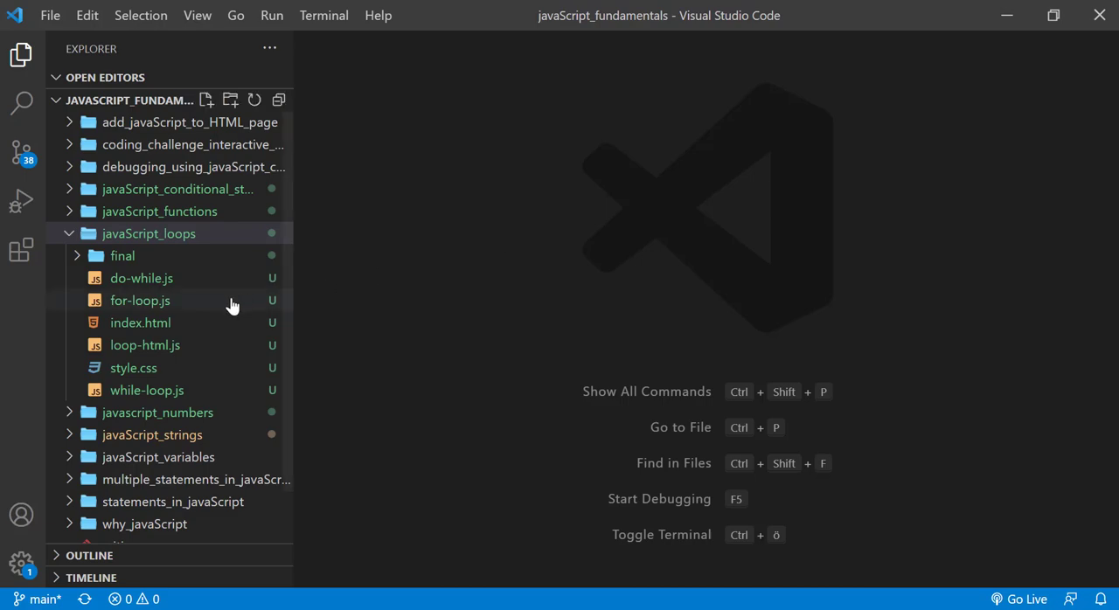
double_click(140, 323)
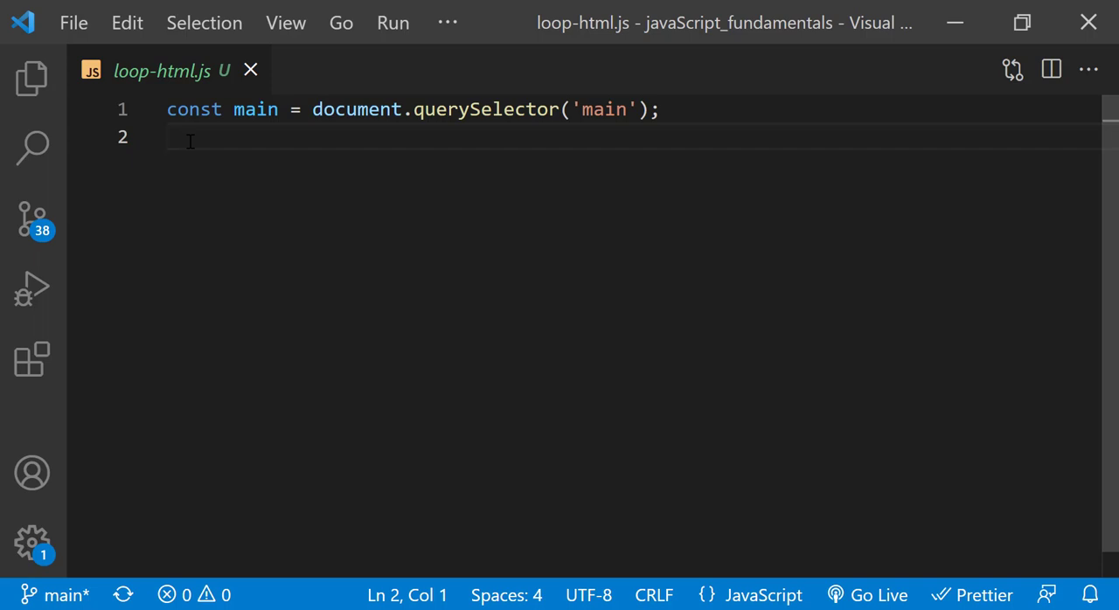
- Declare let htmlString = "<div>2</div>"; below the main querySelector line
type("let htmlStri")
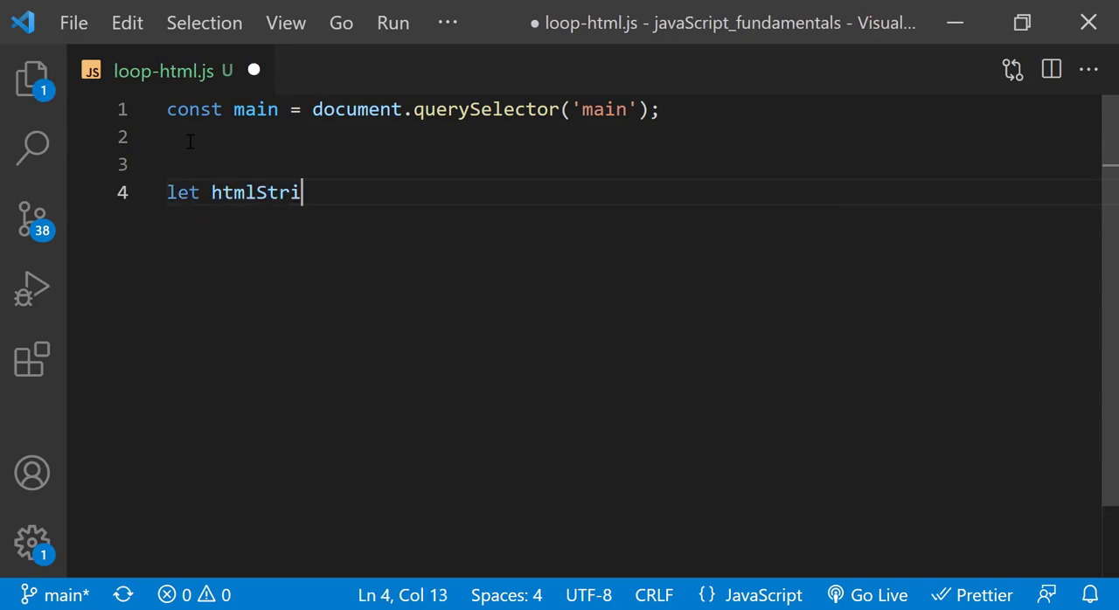
type("ng")
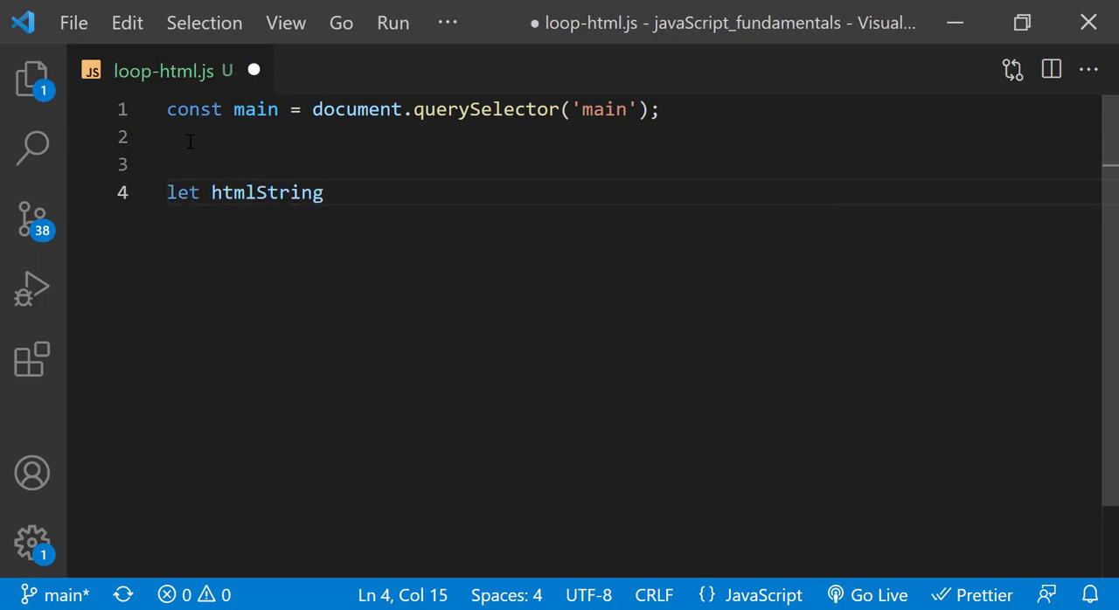
type("= \"\";")
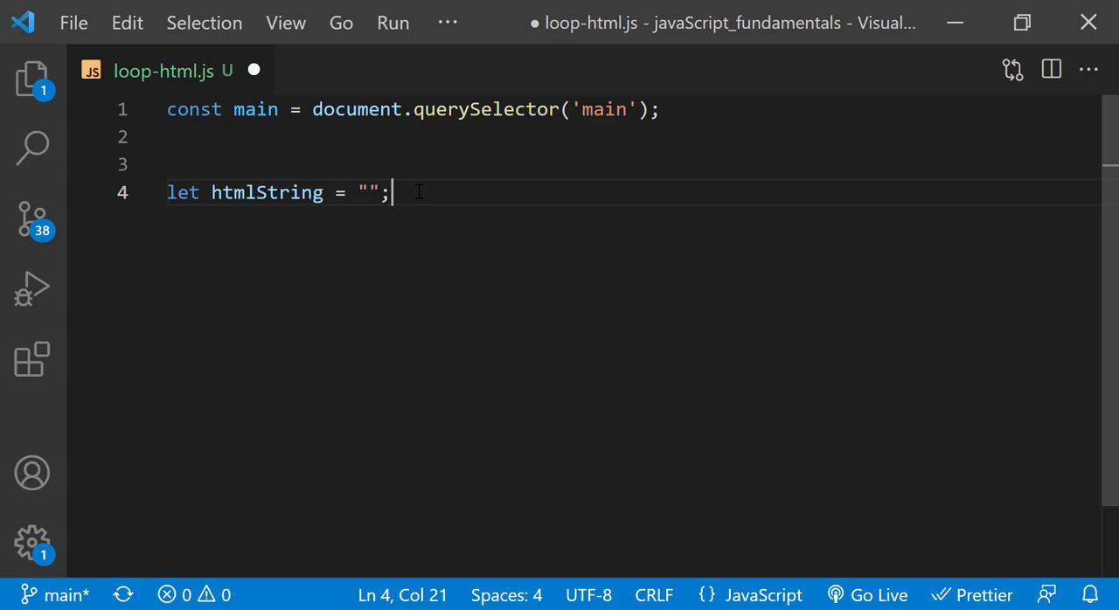
mouse_move(449, 198)
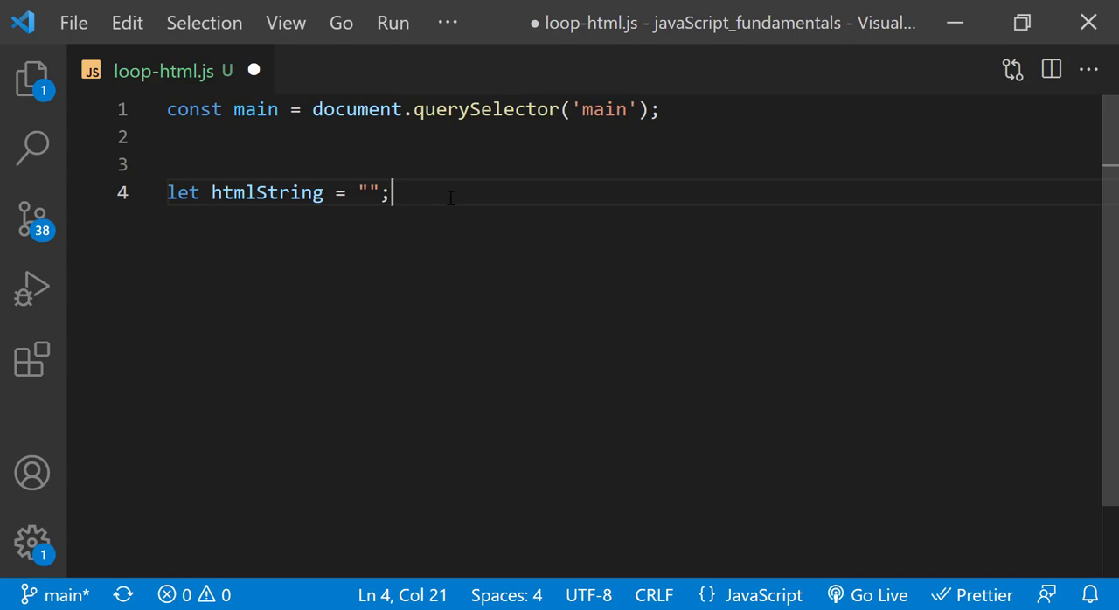
type("<")
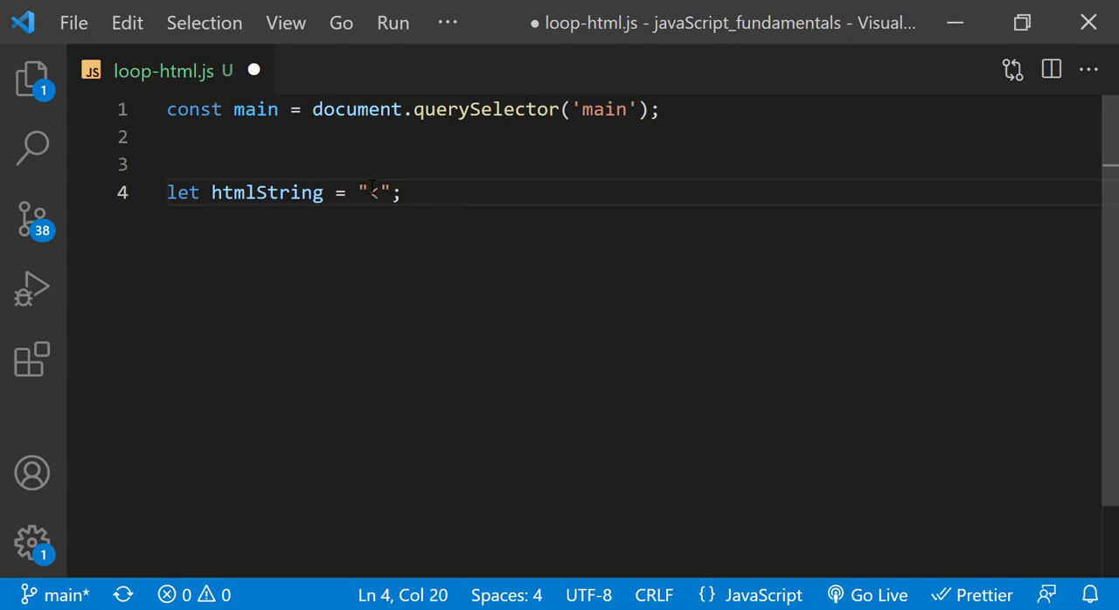
type("div></div>")
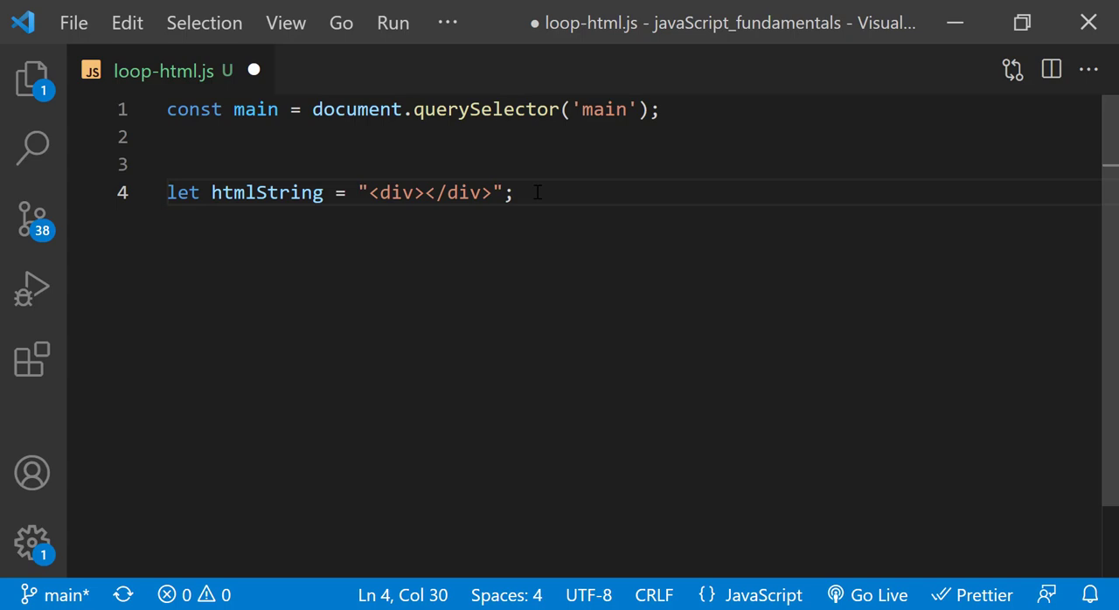
type("1")
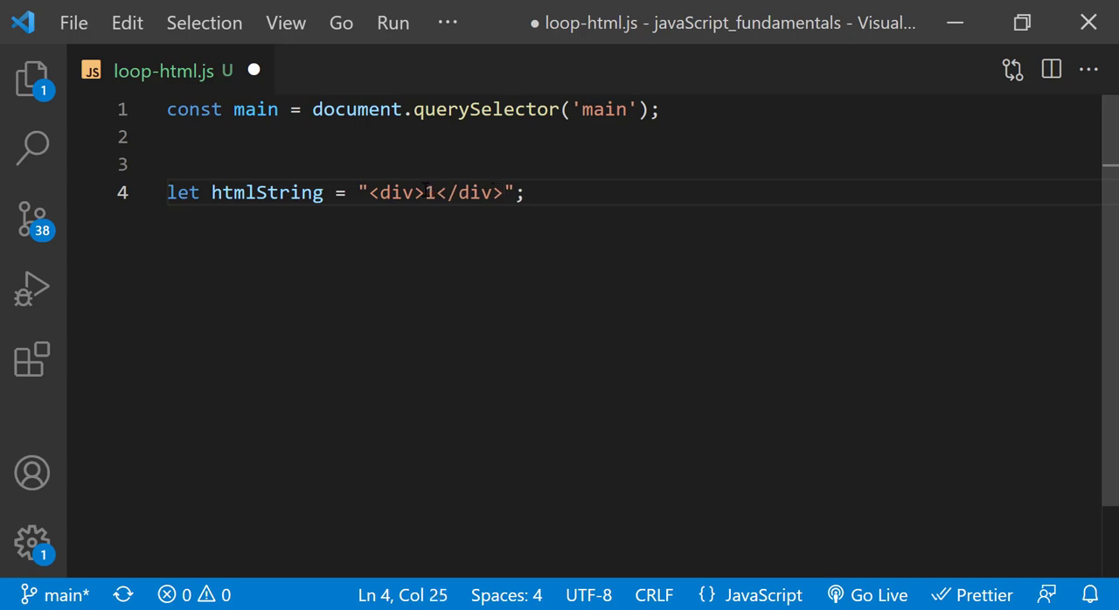
type("2")
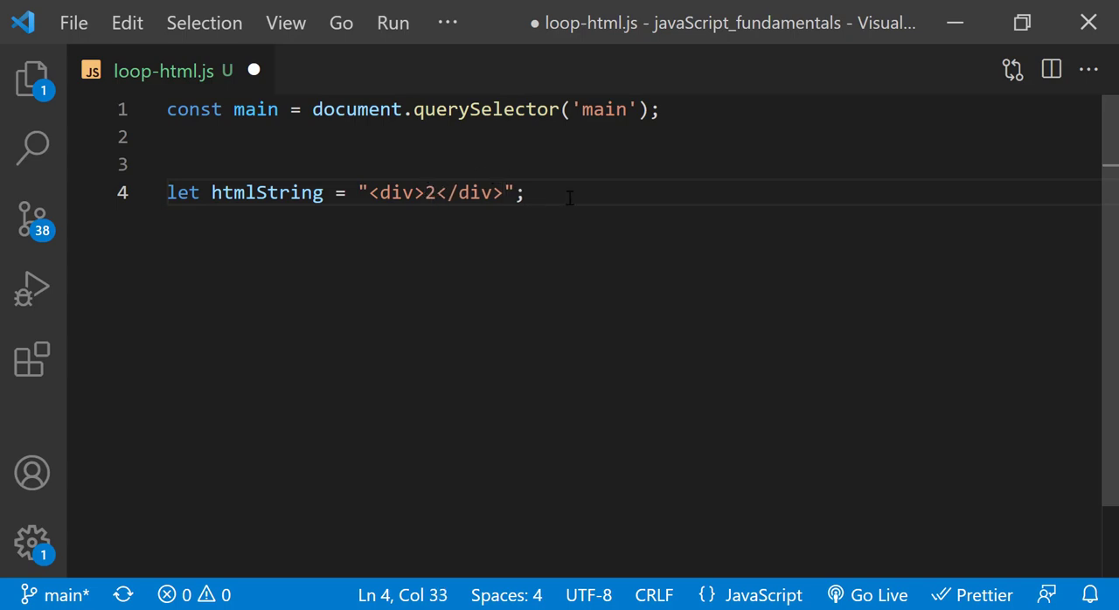
left_click(547, 192)
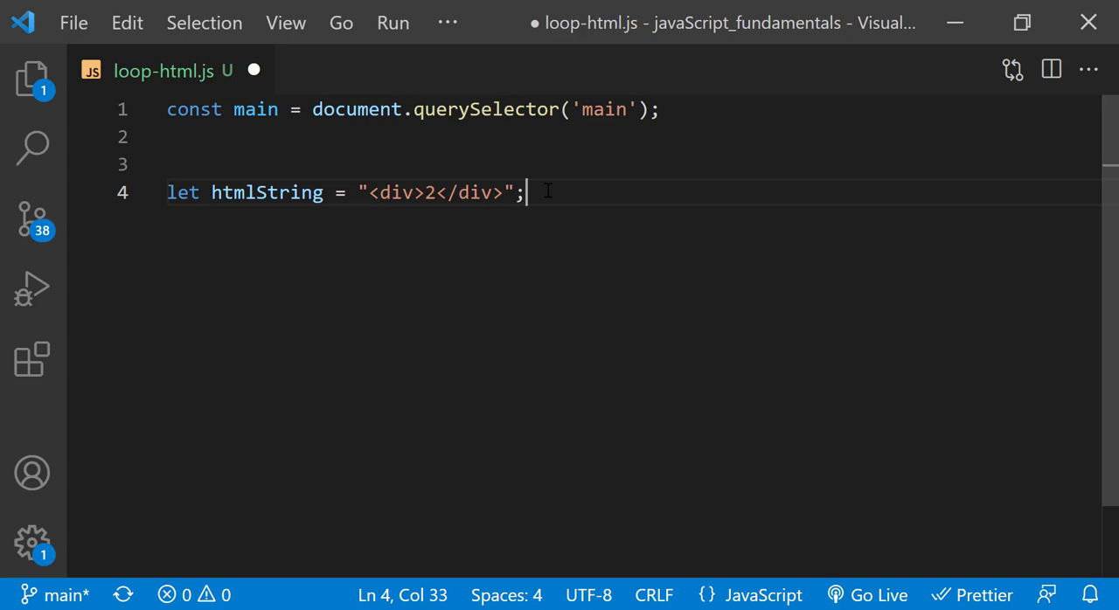
type("for ( ) {")
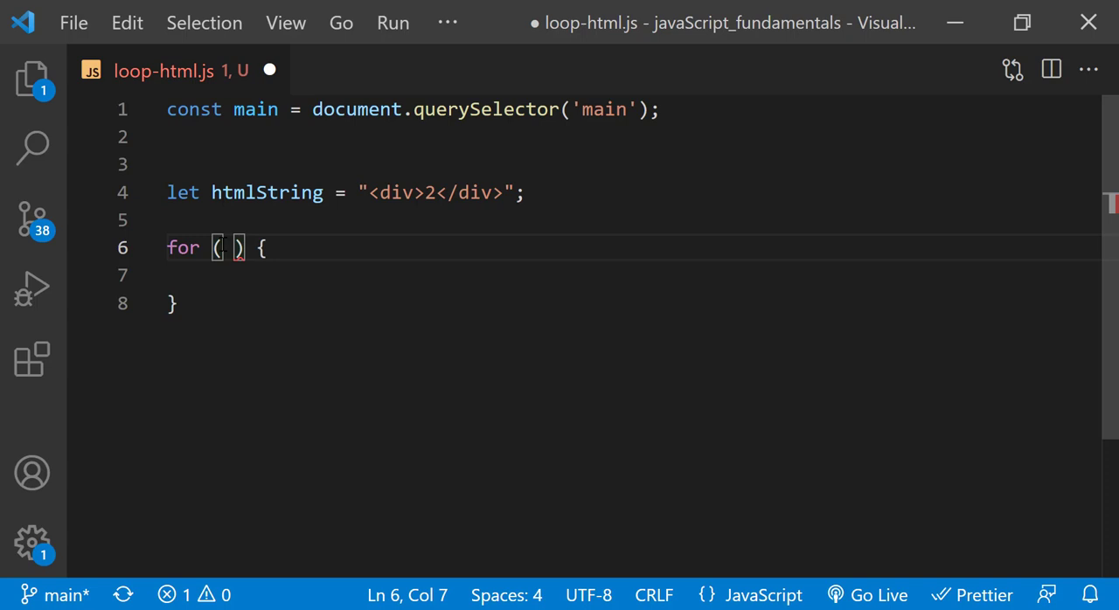
- Write the for loop header with i from 0, while i < 10, incrementing i++
type("let i =")
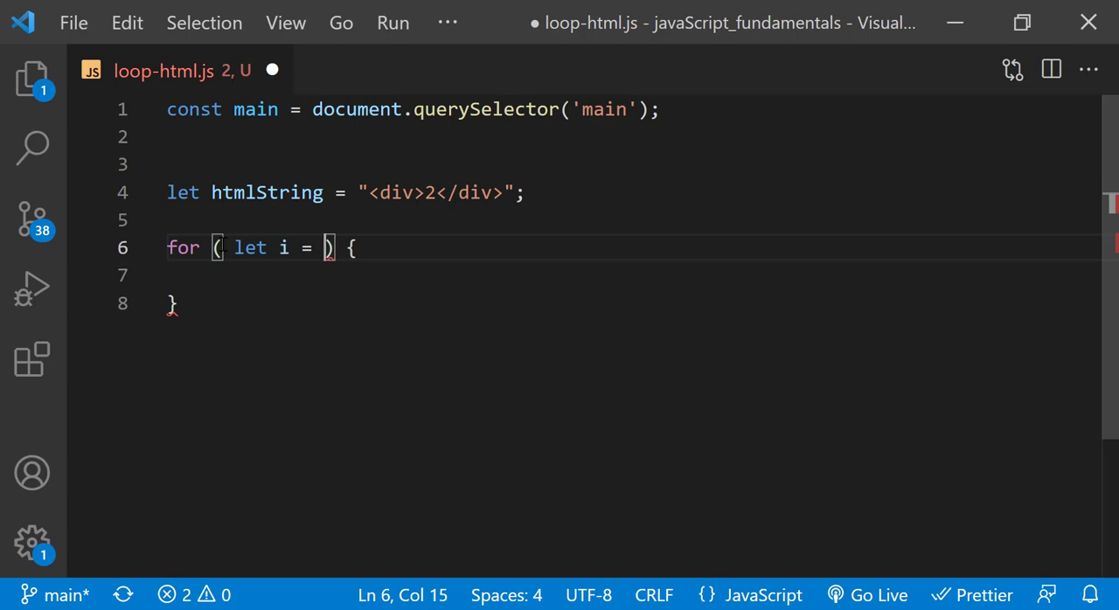
type("0;")
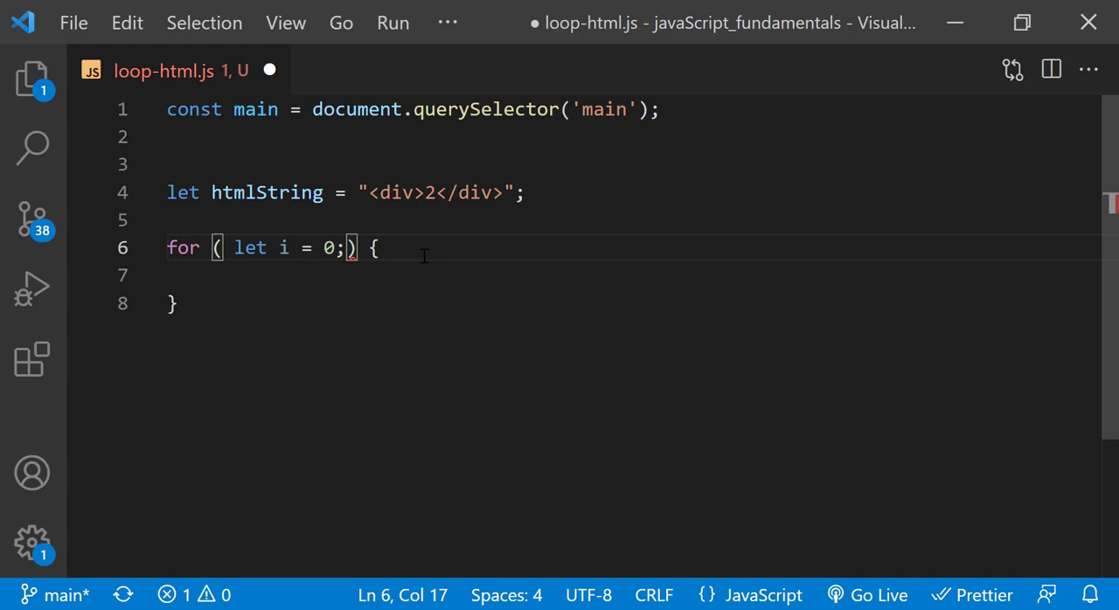
type("i < 10;")
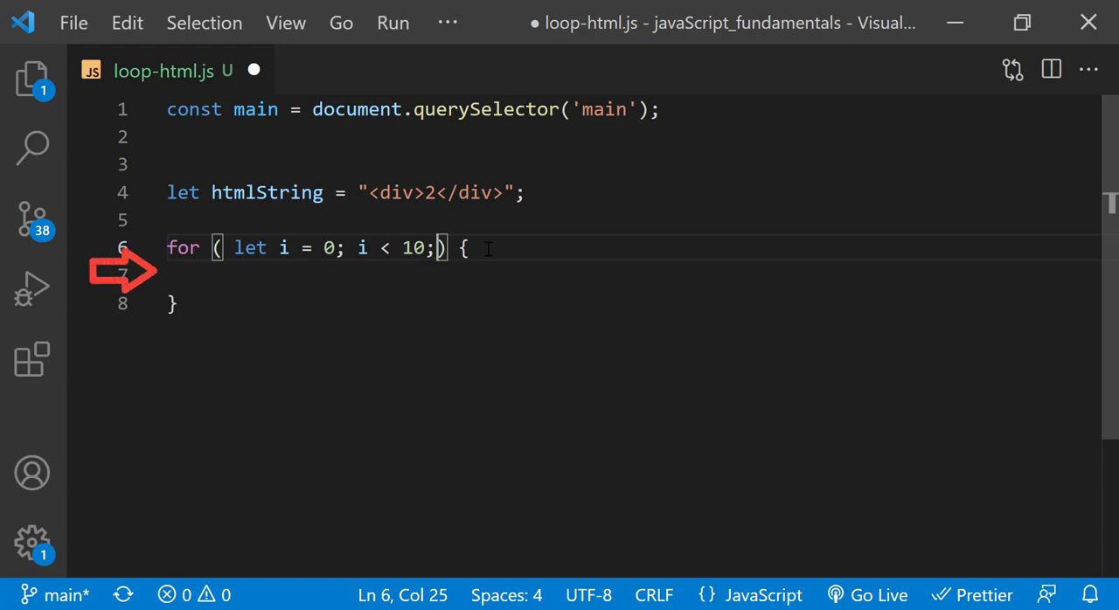
type("i++")
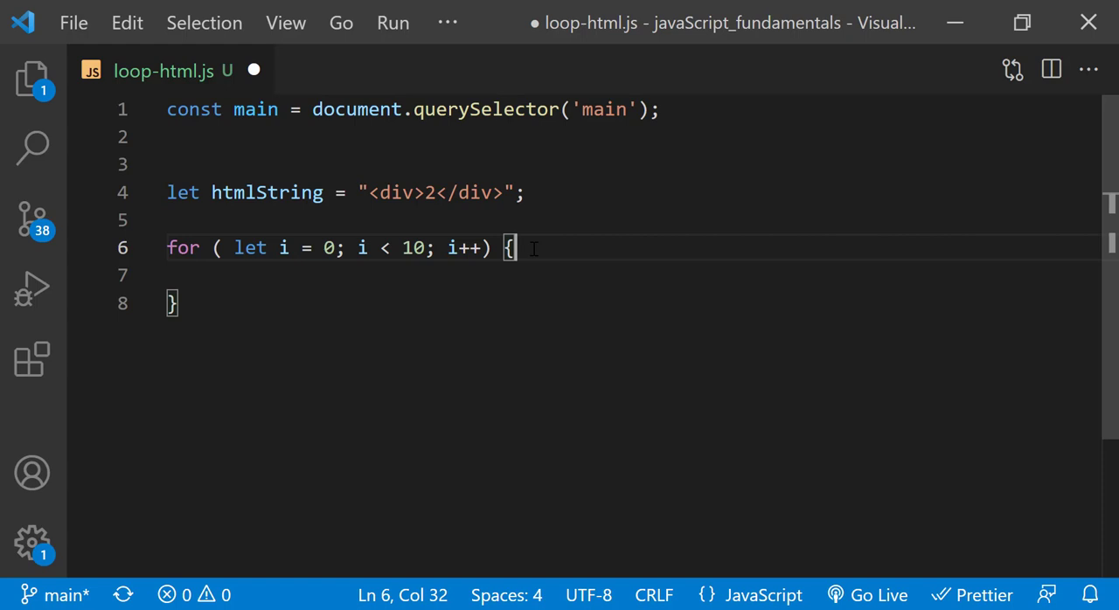
type("htmls")
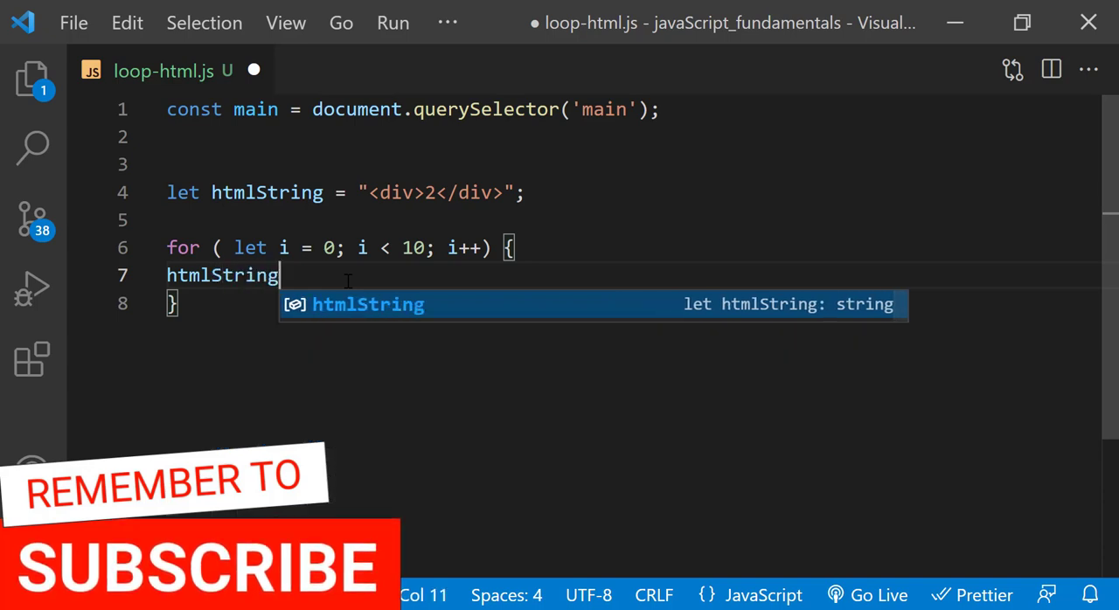
- Append `<div>${i}</div>` to htmlString in the loop body, then add blank lines below
type("+")
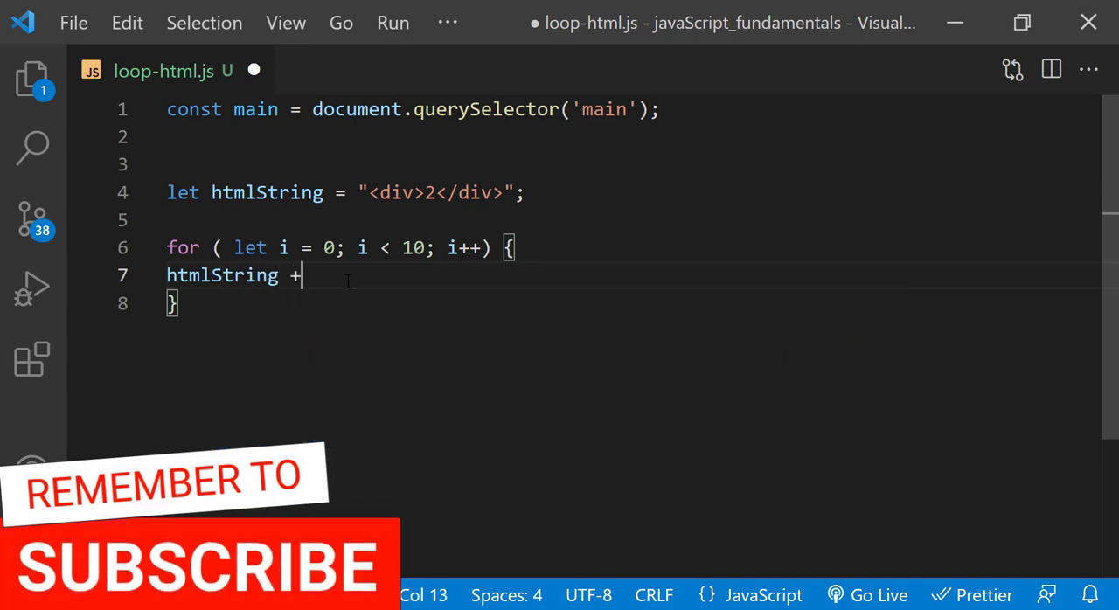
type("=")
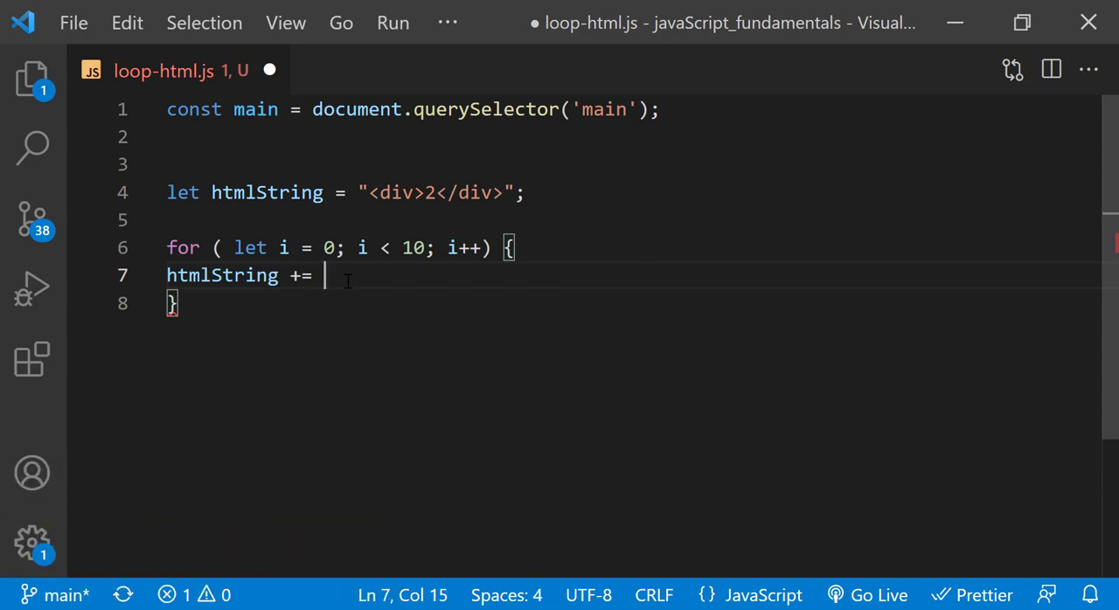
type("``;")
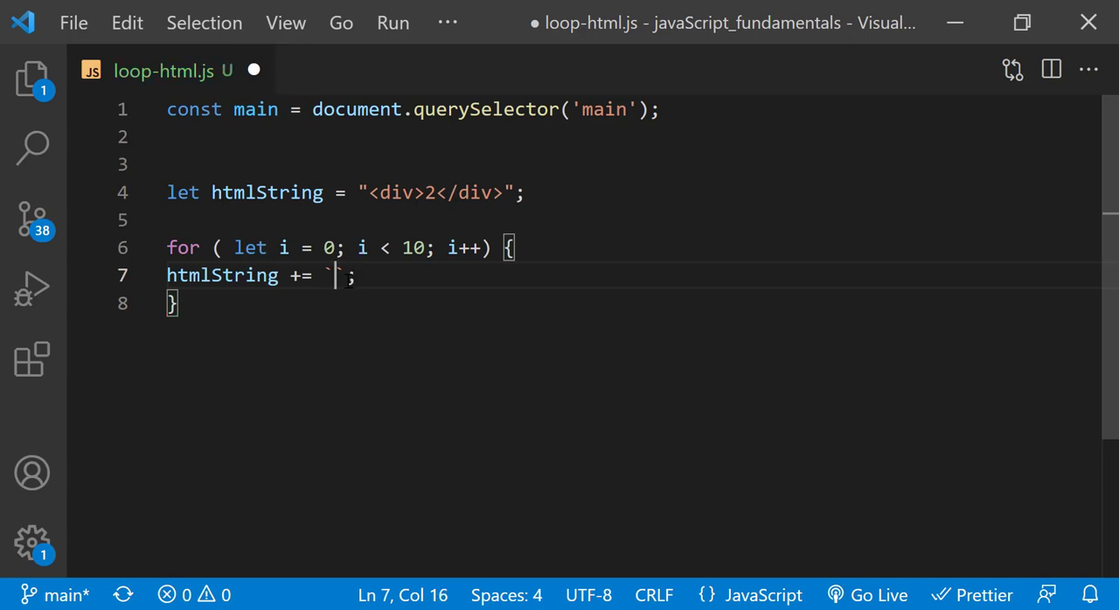
type("`")
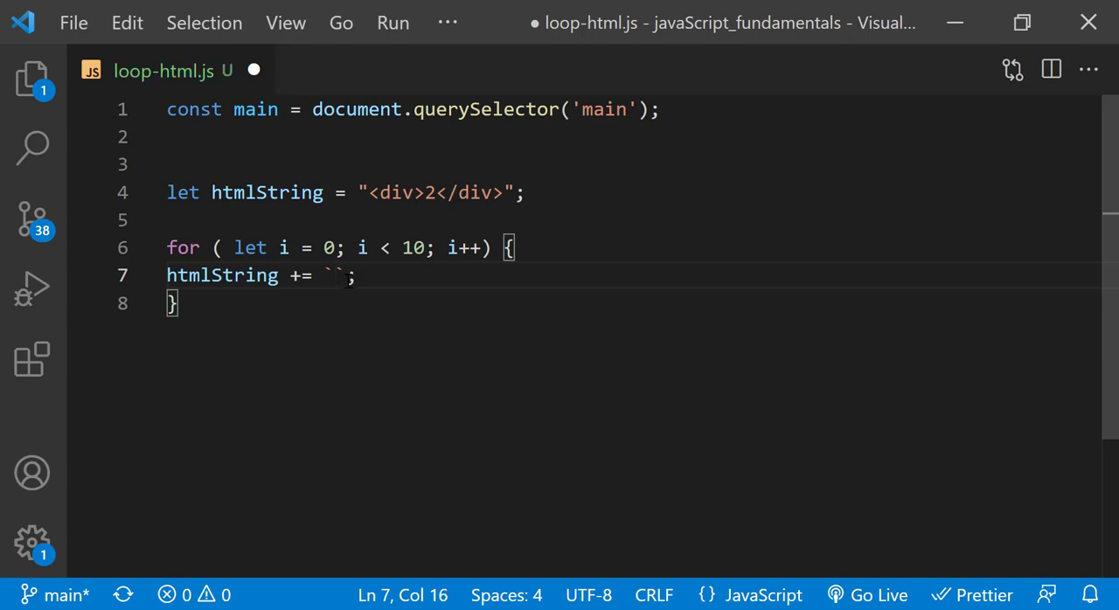
type("<div></")
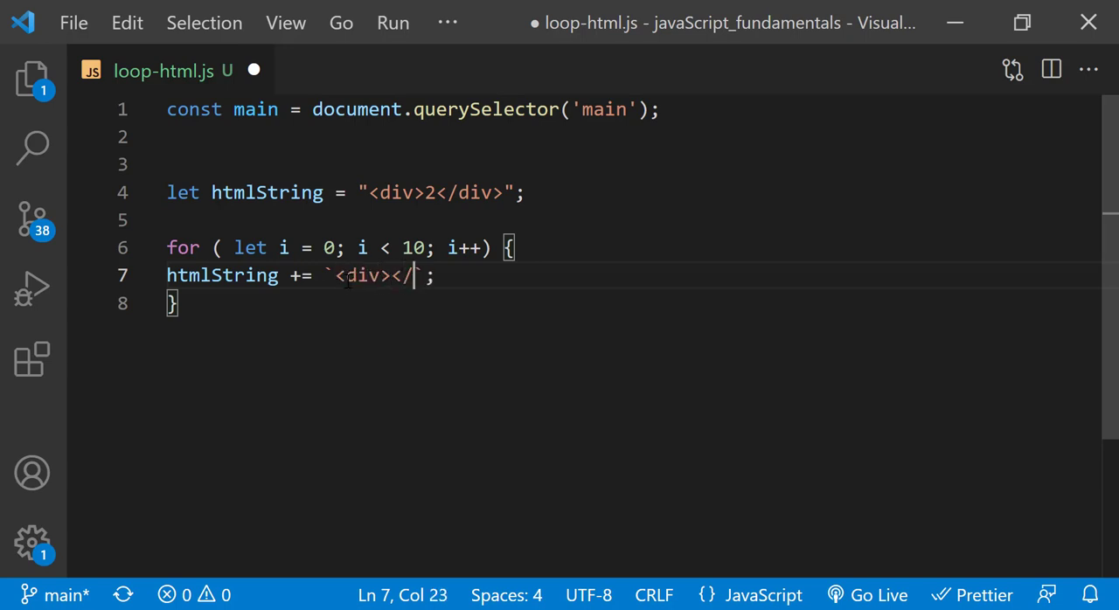
type("div>")
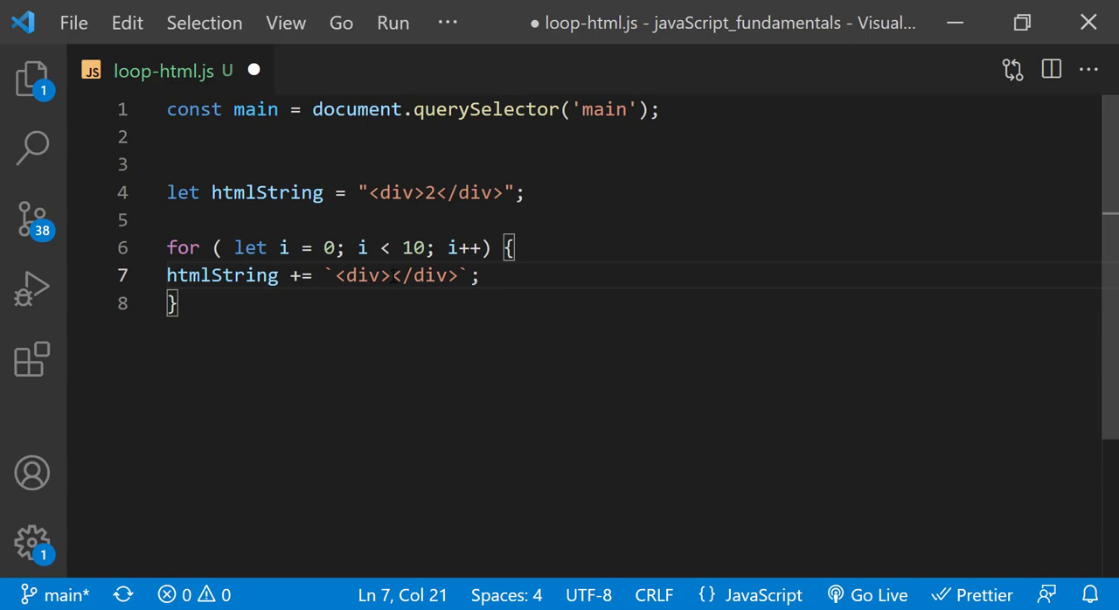
type("${")
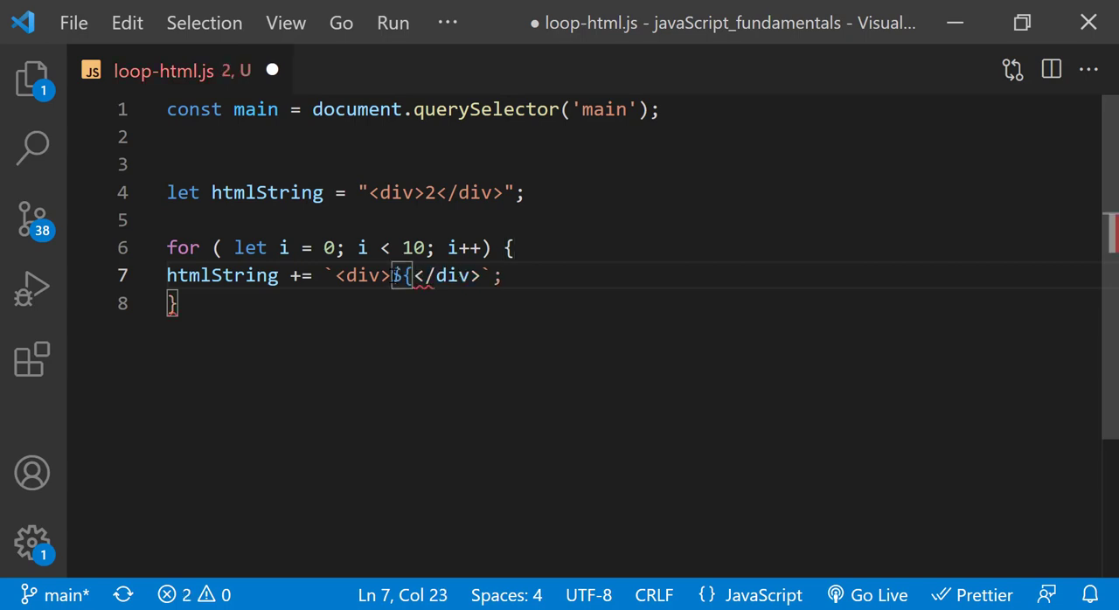
type("}")
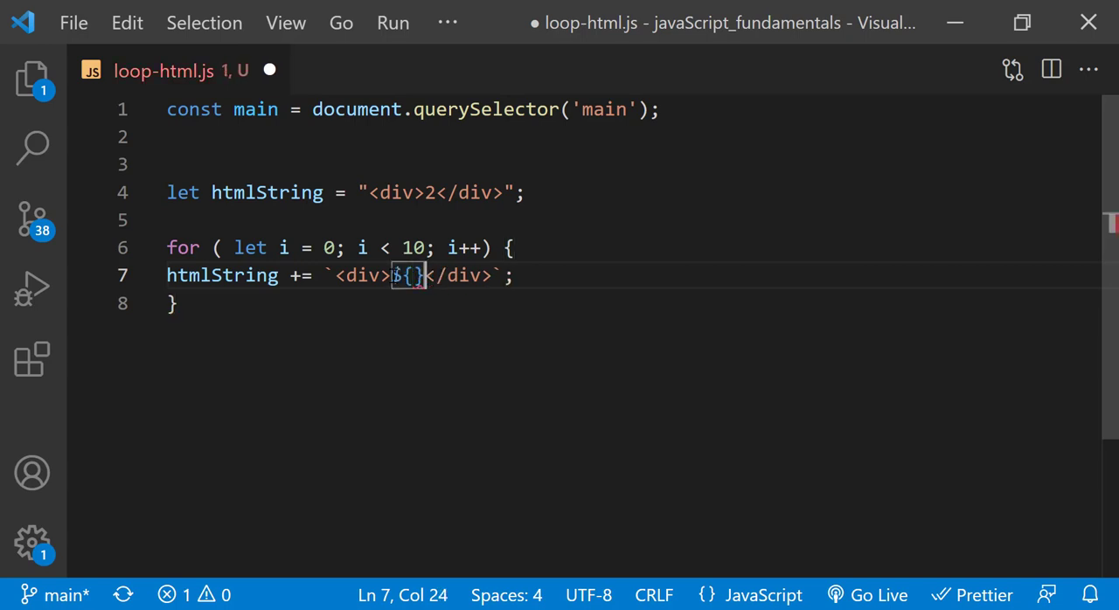
type("i")
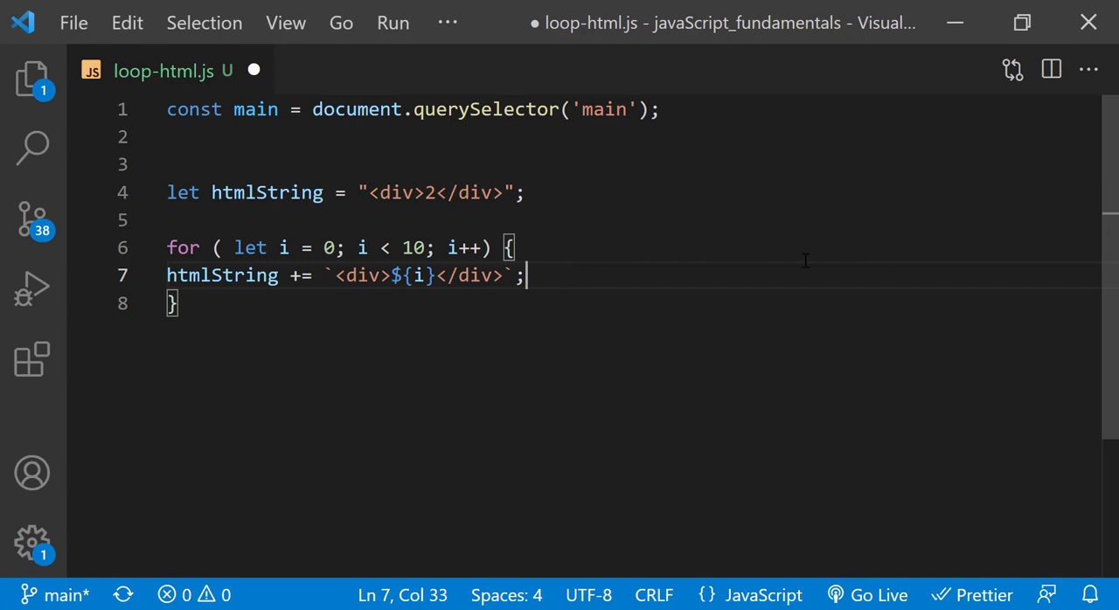
left_click(192, 304)
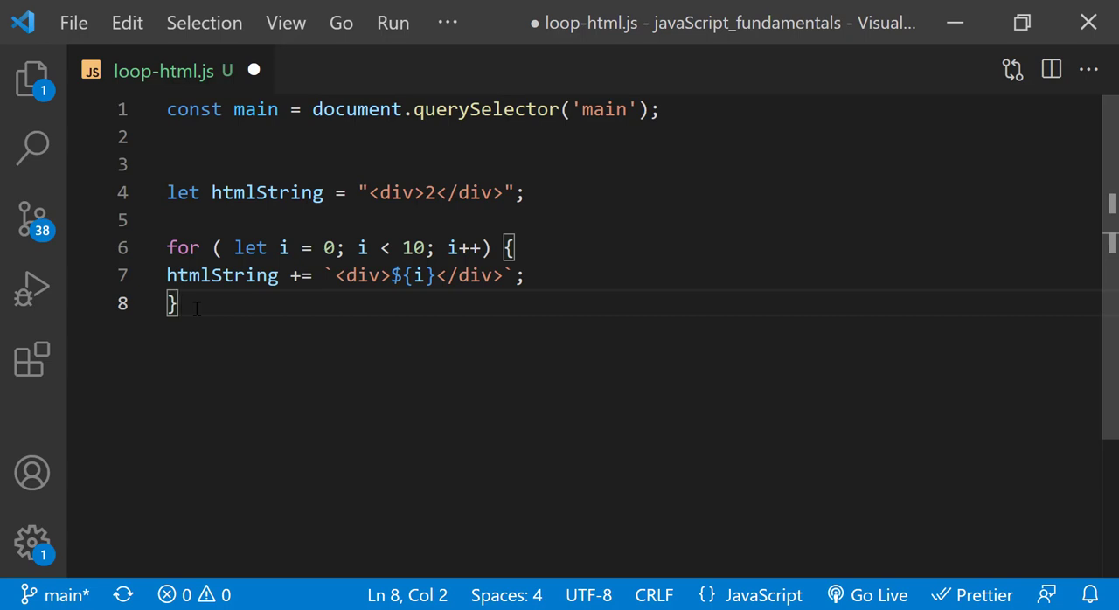
key("Enter")
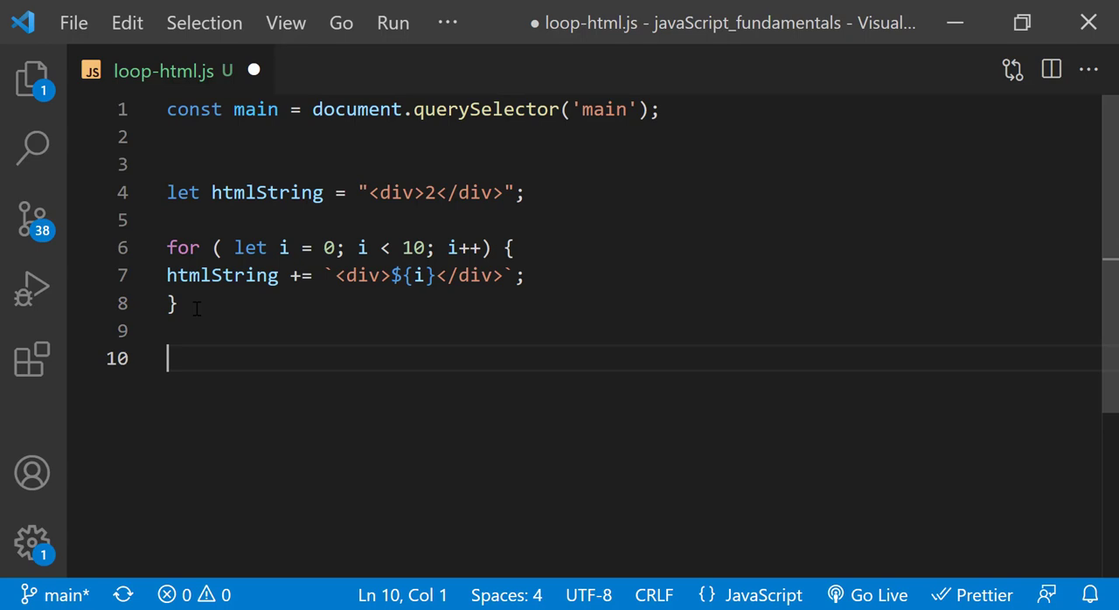
- Write main.innerHTML = htmlString; on the line after the loop
type("main")
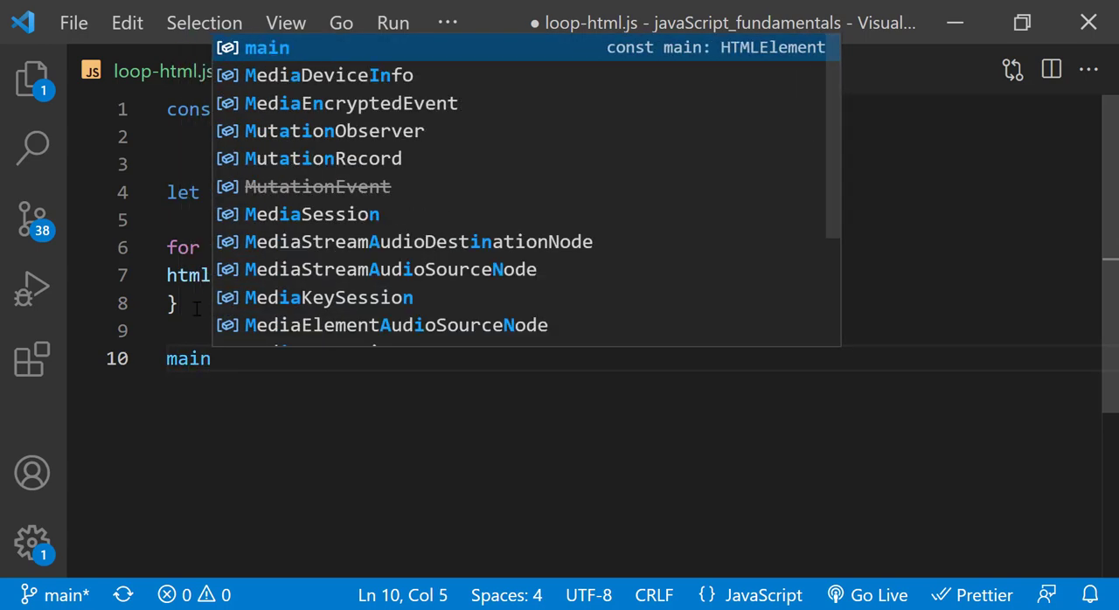
type(".in")
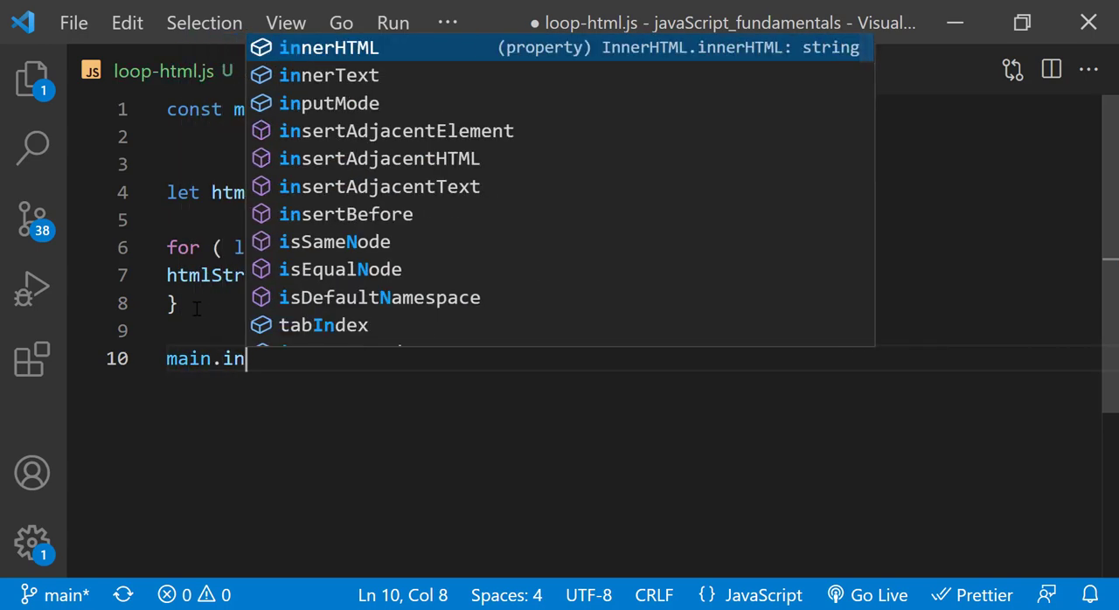
key("Tab")
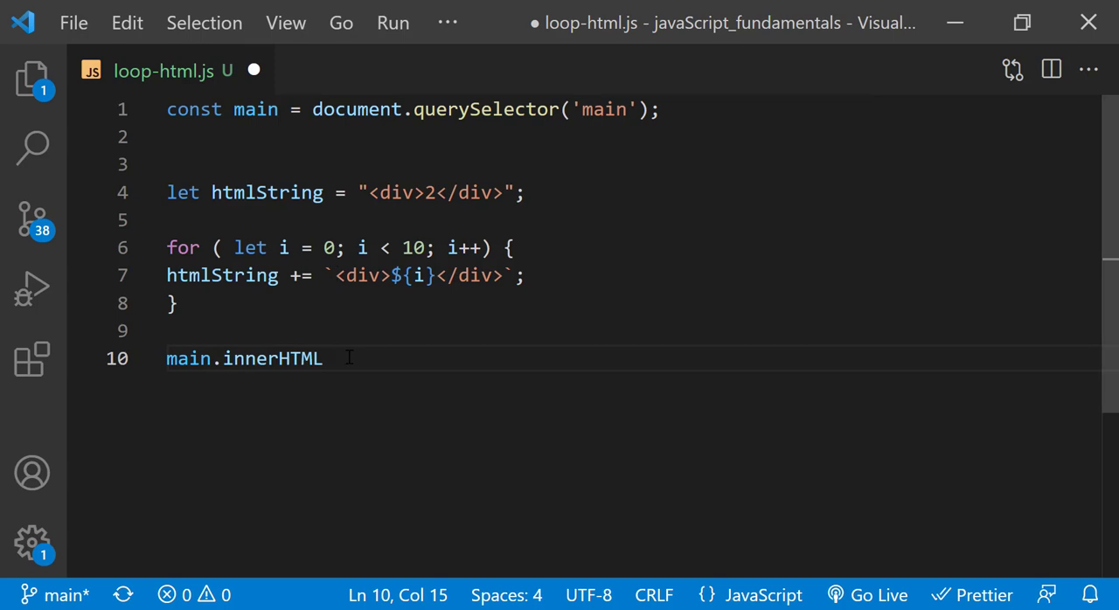
type("=")
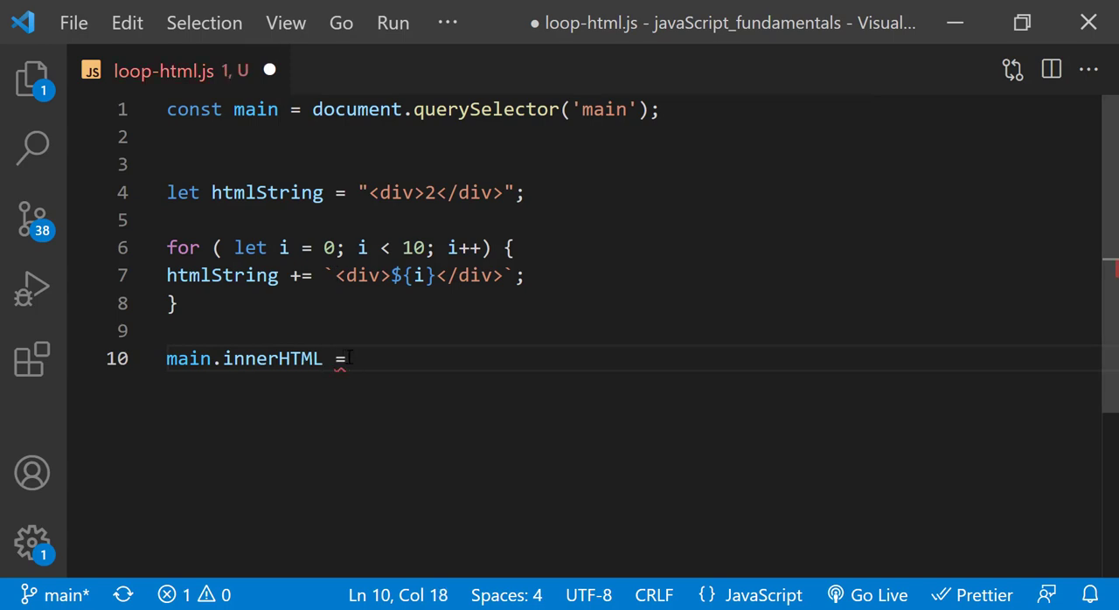
type("htm")
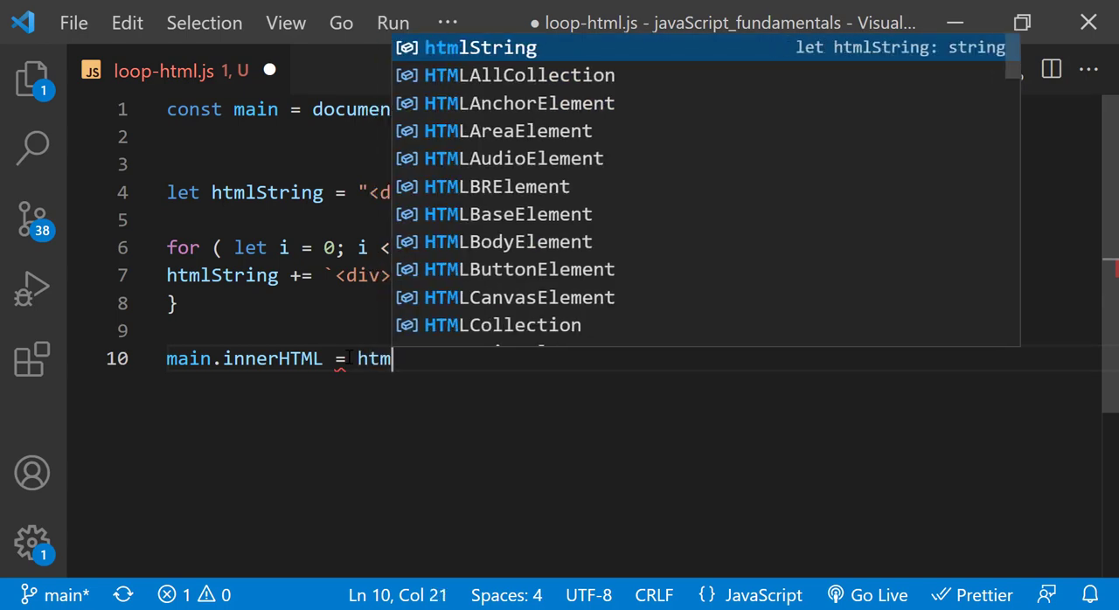
type("String")
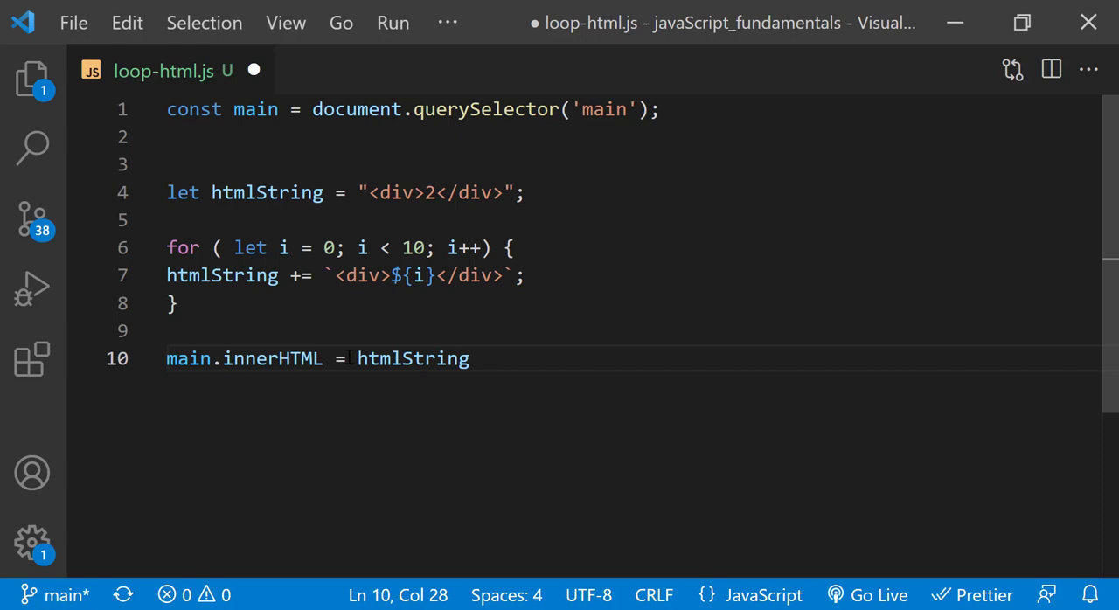
type(";")
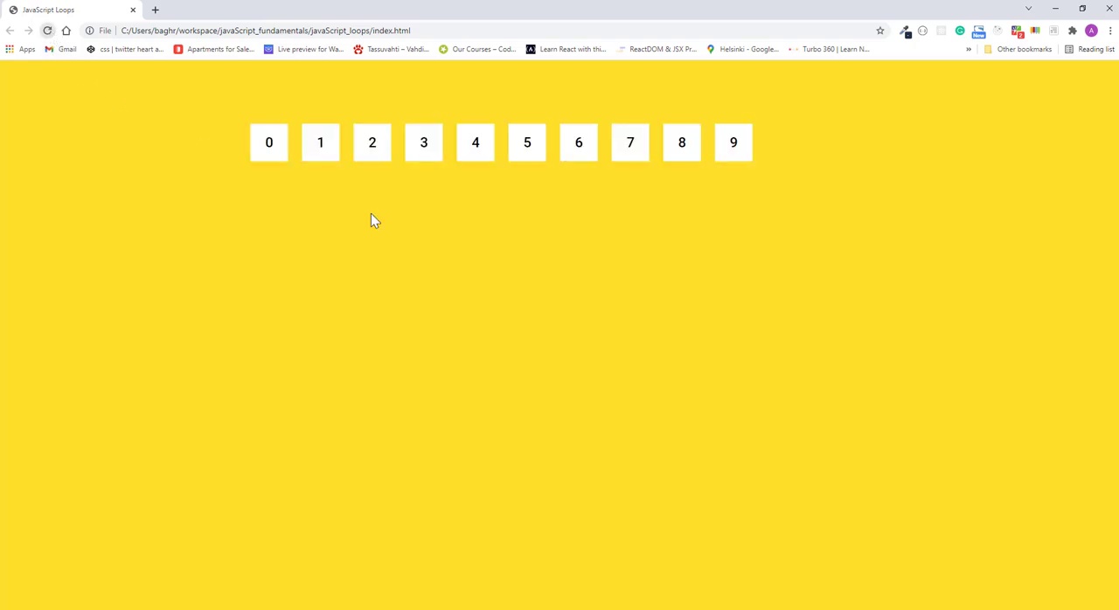
mouse_move(466, 256)
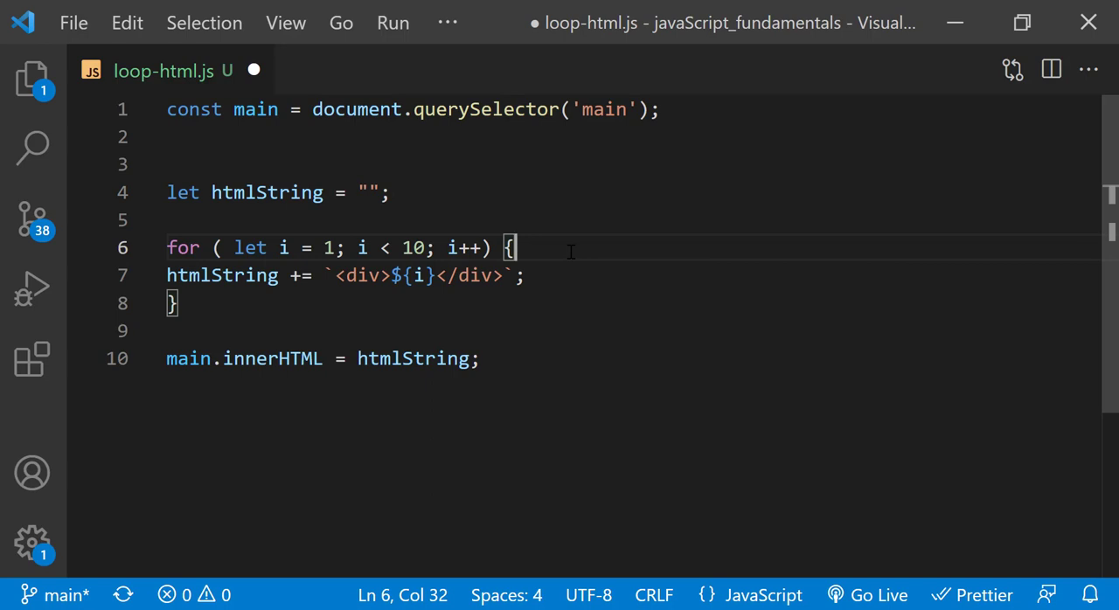
- Edit htmlString to start empty and the loop to count i from 1 to 10
type("=")
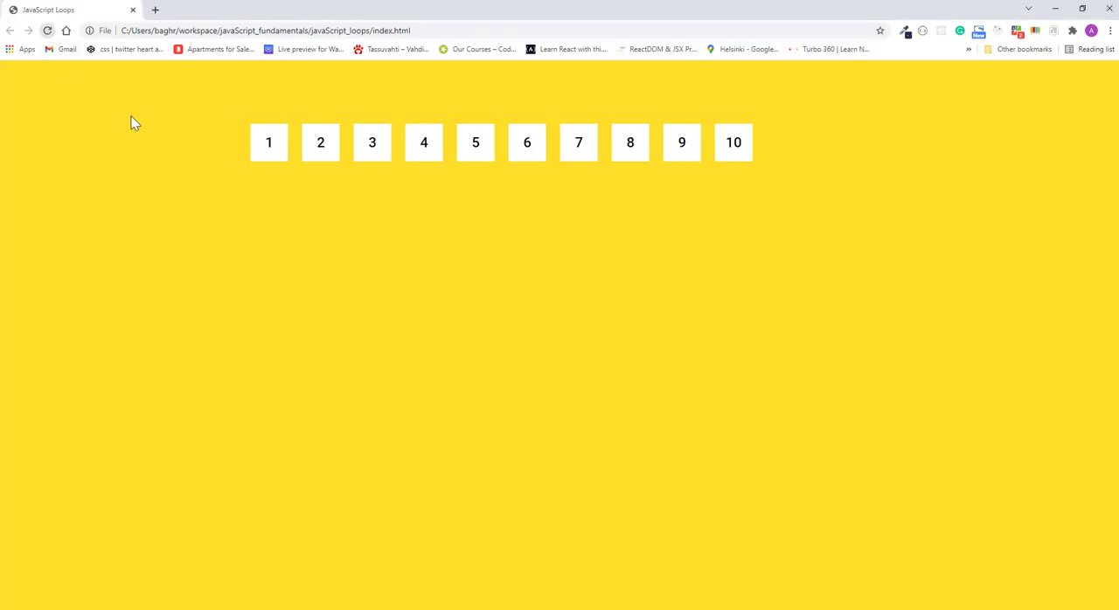
mouse_move(415, 290)
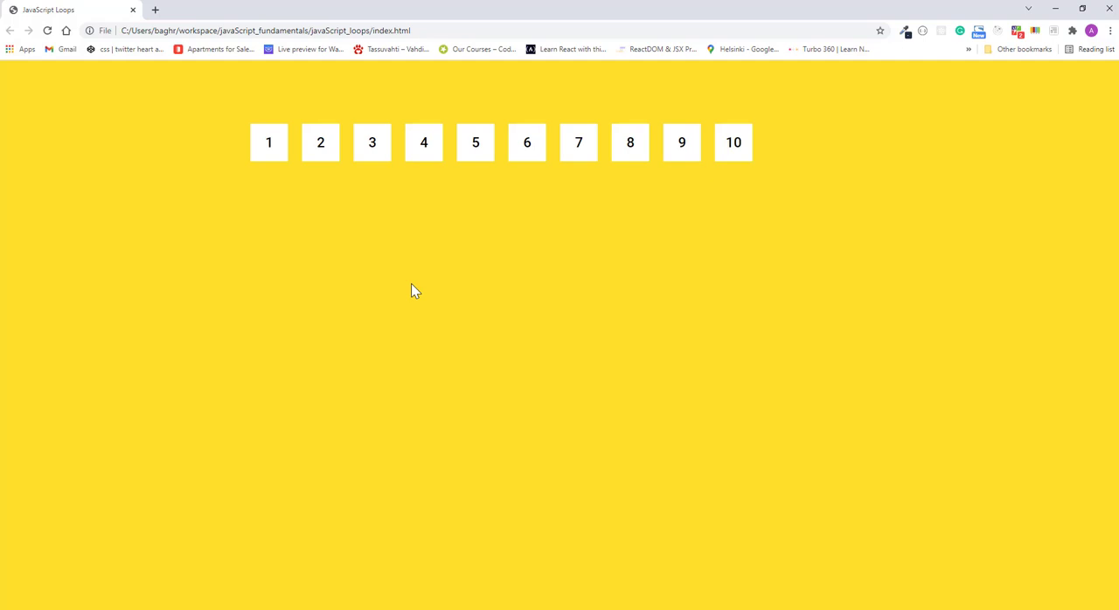
mouse_move(463, 350)
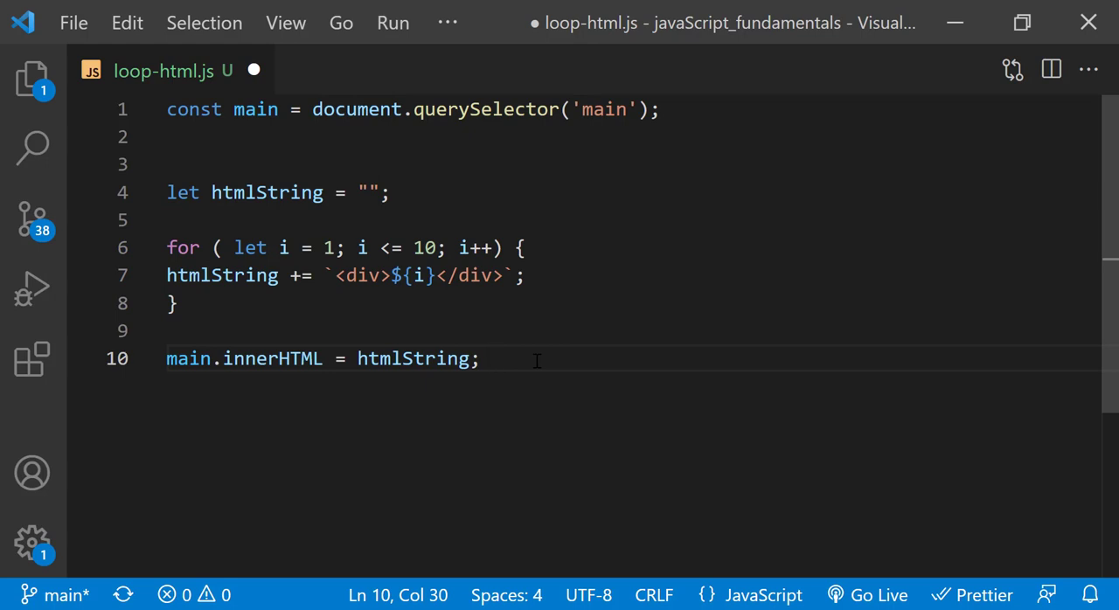
- Save the 1-to-1000 loop and scroll the page through boxes into the 900s
left_click(438, 248)
type("00")
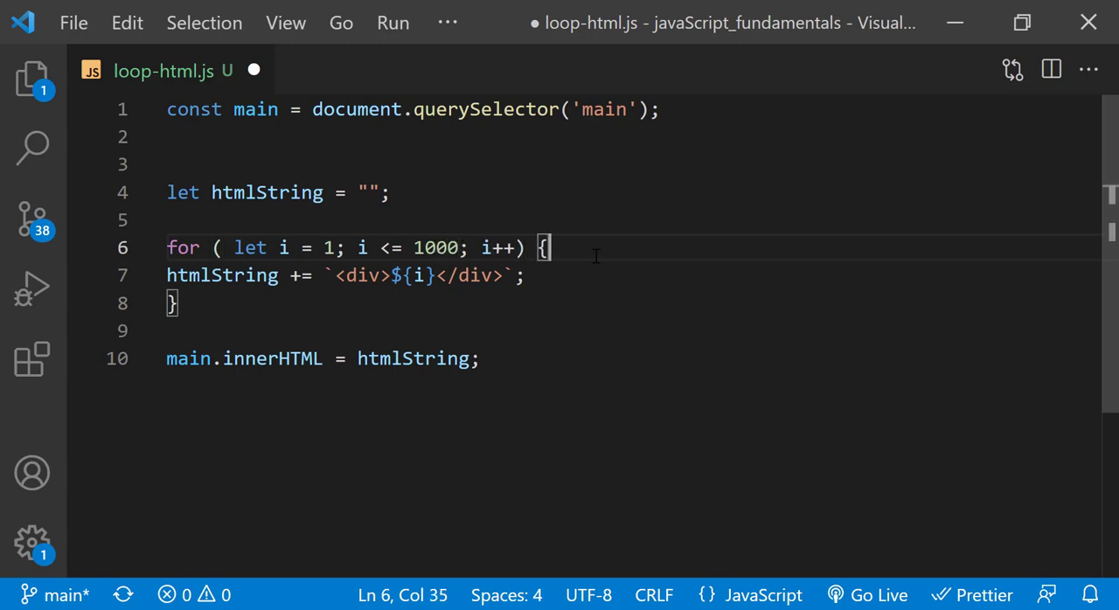
key("Ctrl+s")
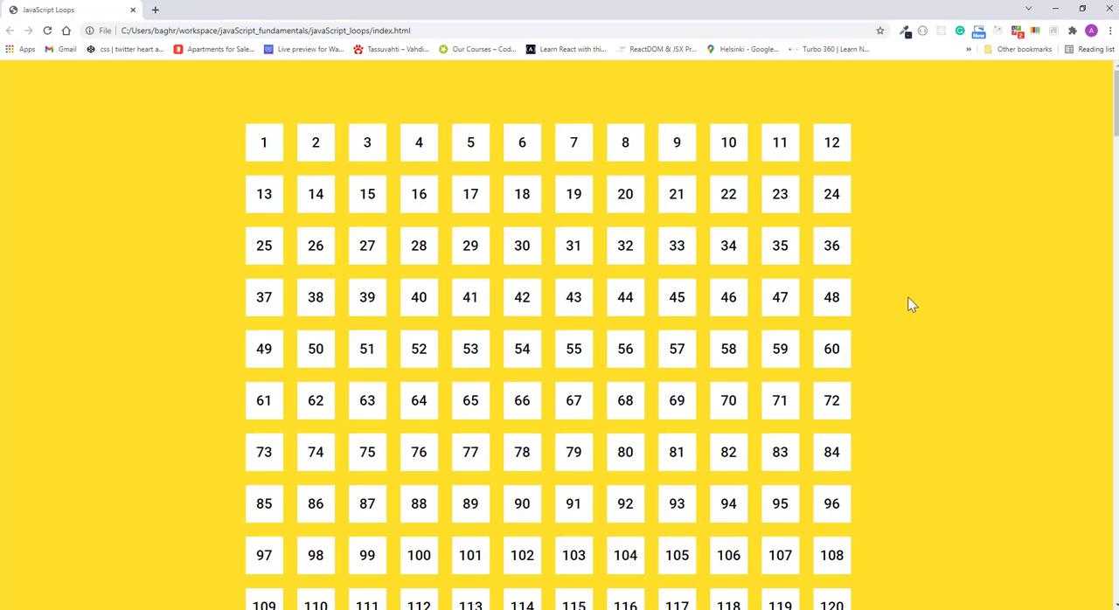
mouse_move(662, 218)
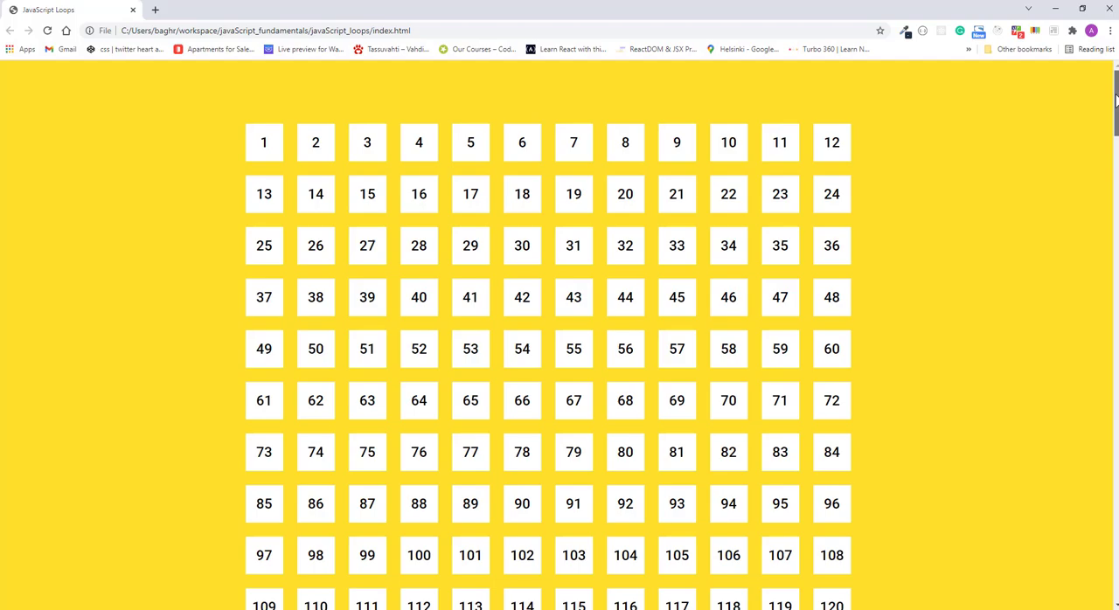
scroll("down", 3)
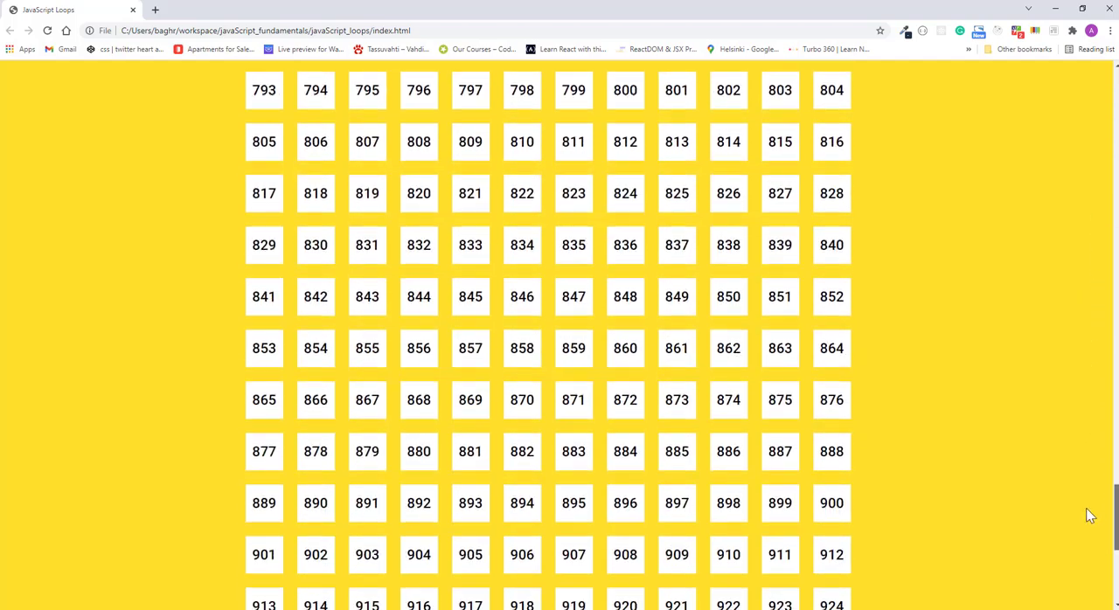
scroll("down", 3)
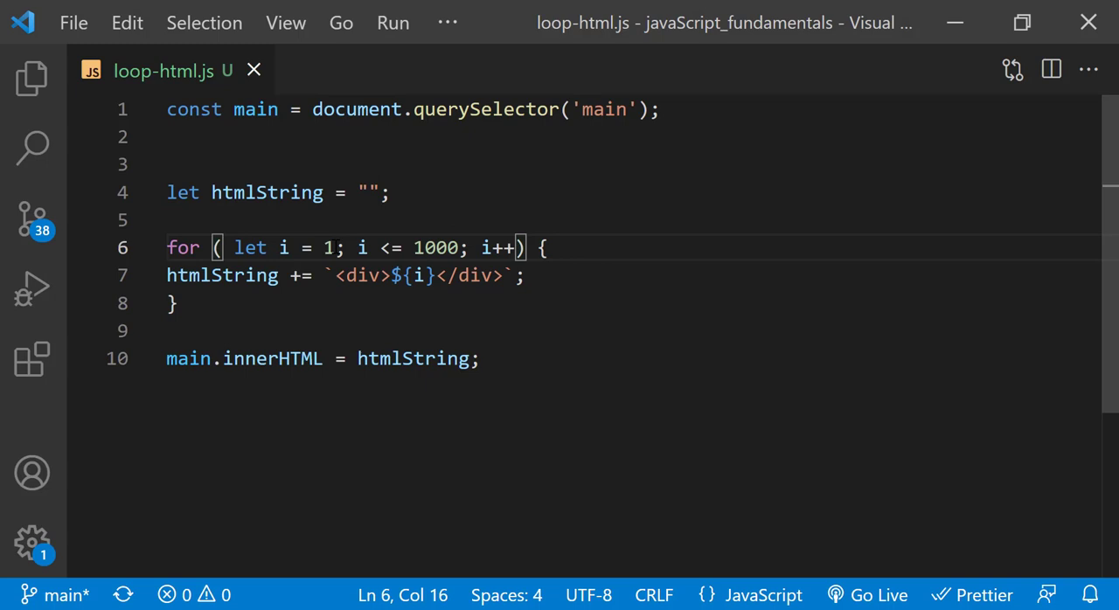
- Start i at 10, step with i += 10, and save loop-html.js
type("0")
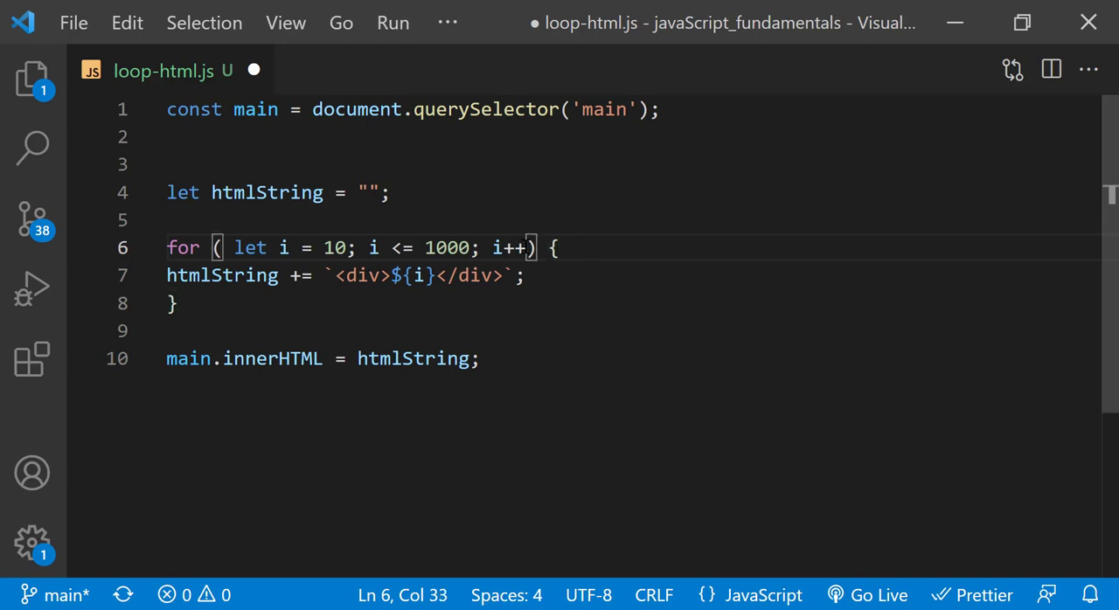
key("Backspace")
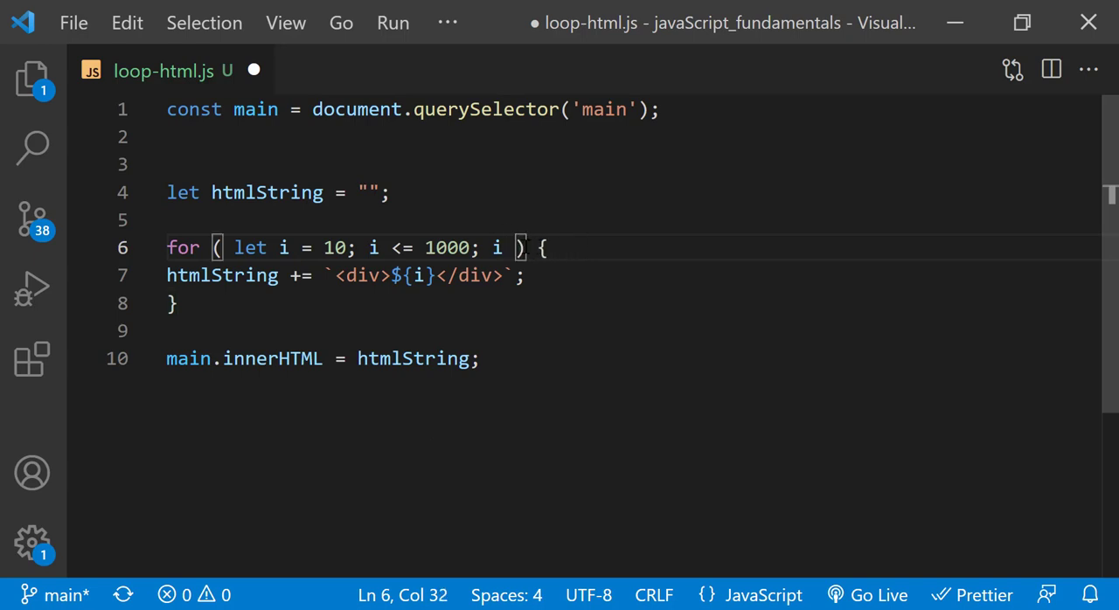
type("+=")
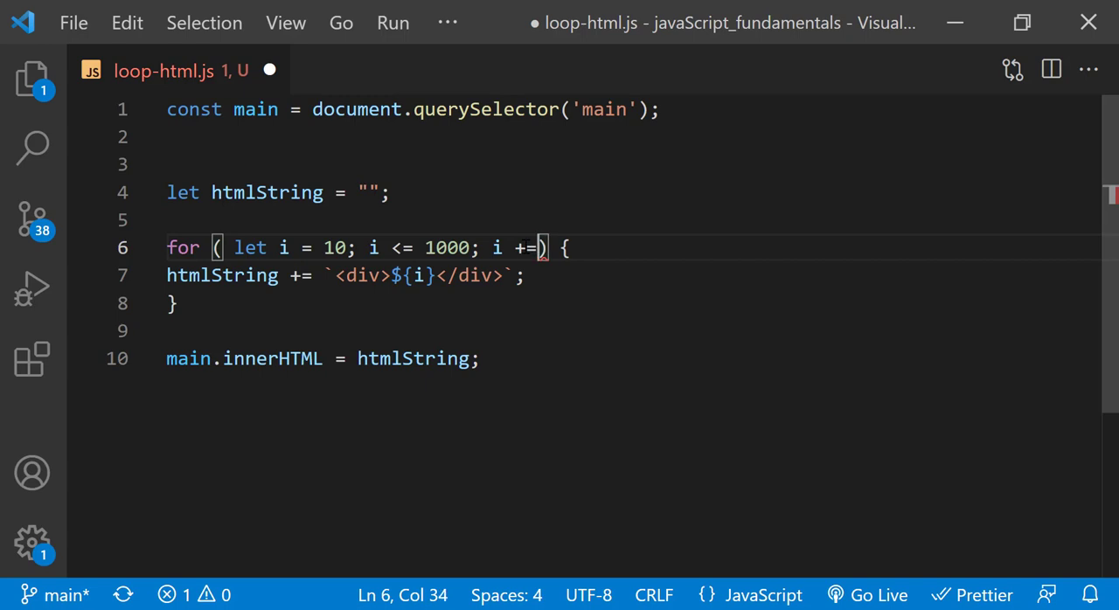
type("10")
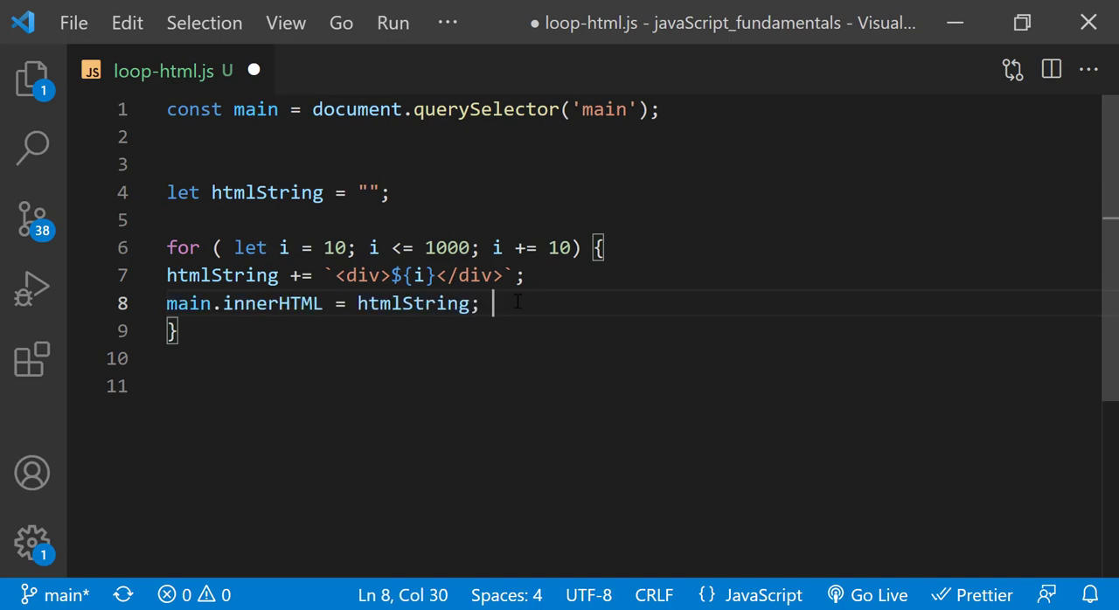
key("Ctrl+s")
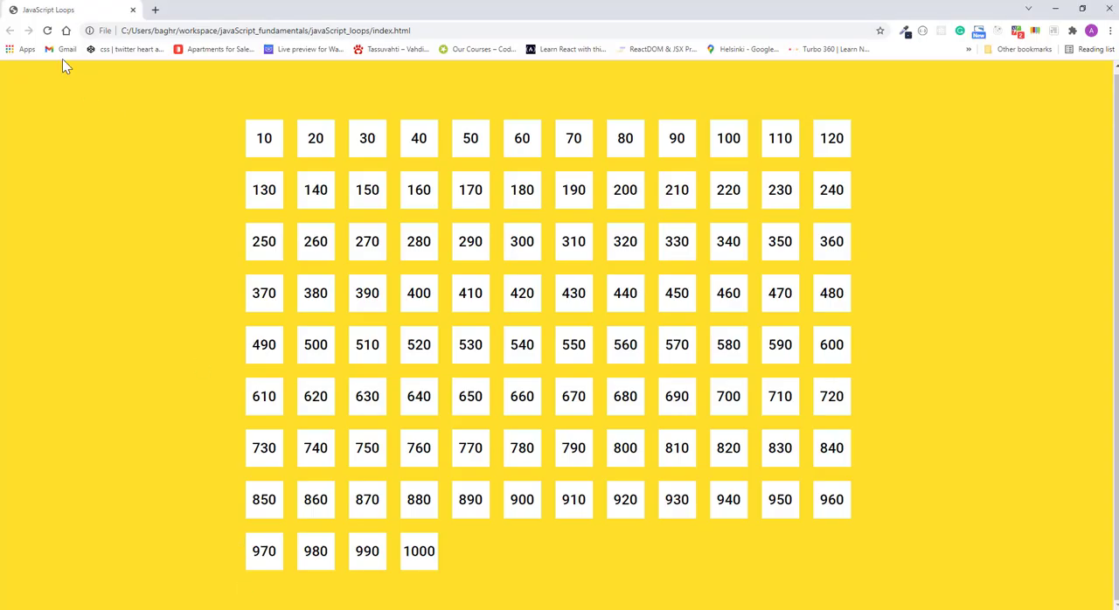
mouse_move(927, 178)
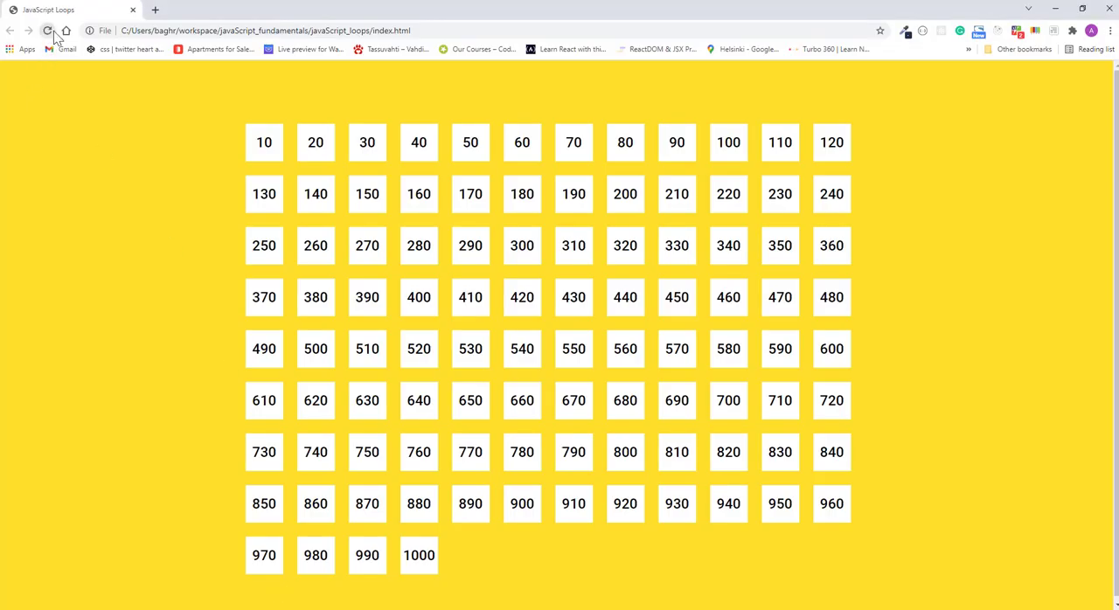
mouse_move(957, 206)
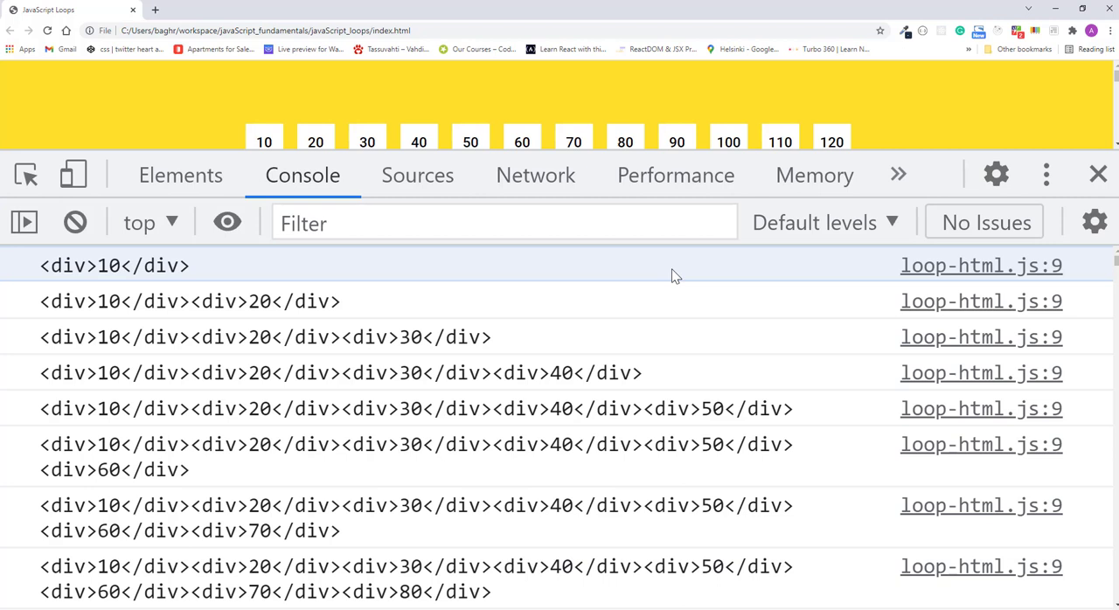
mouse_move(731, 368)
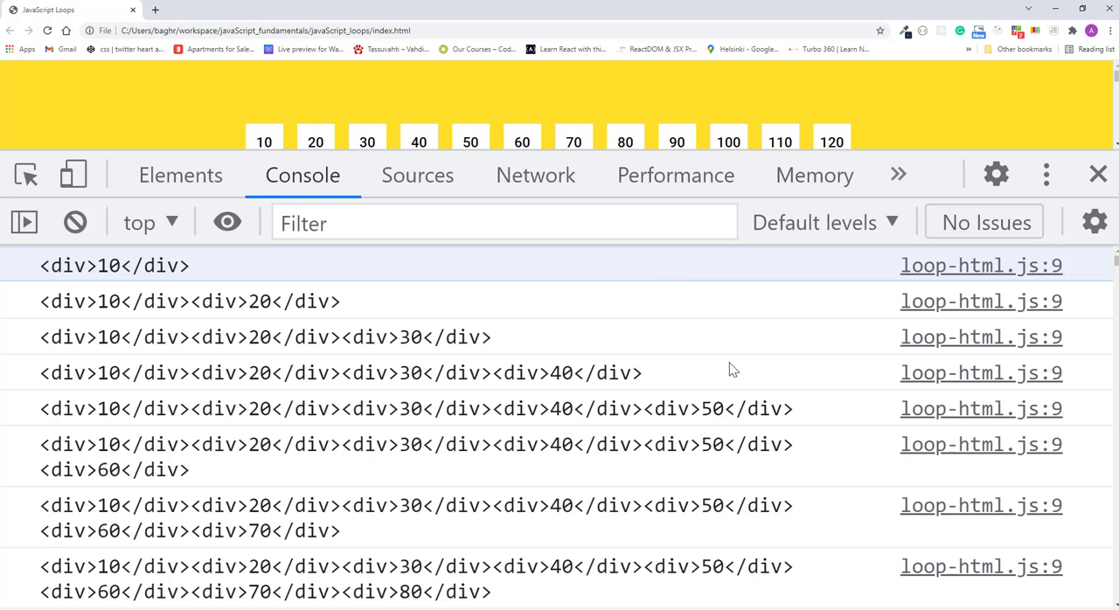
- Scroll through the console's logged htmlString output as it grows each pass
scroll("down", 3)
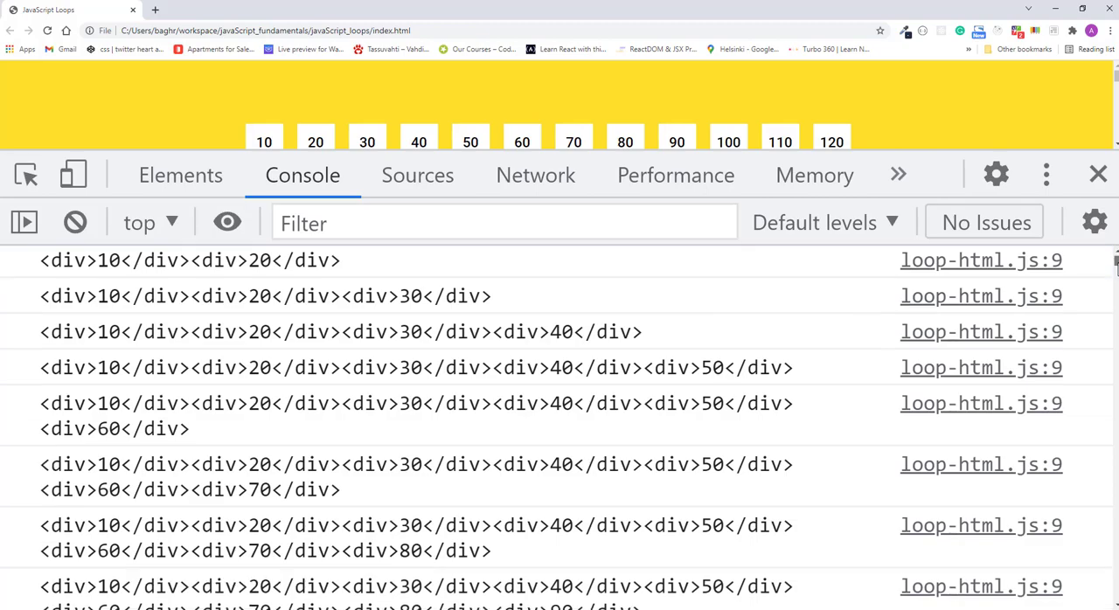
scroll("down", 3)
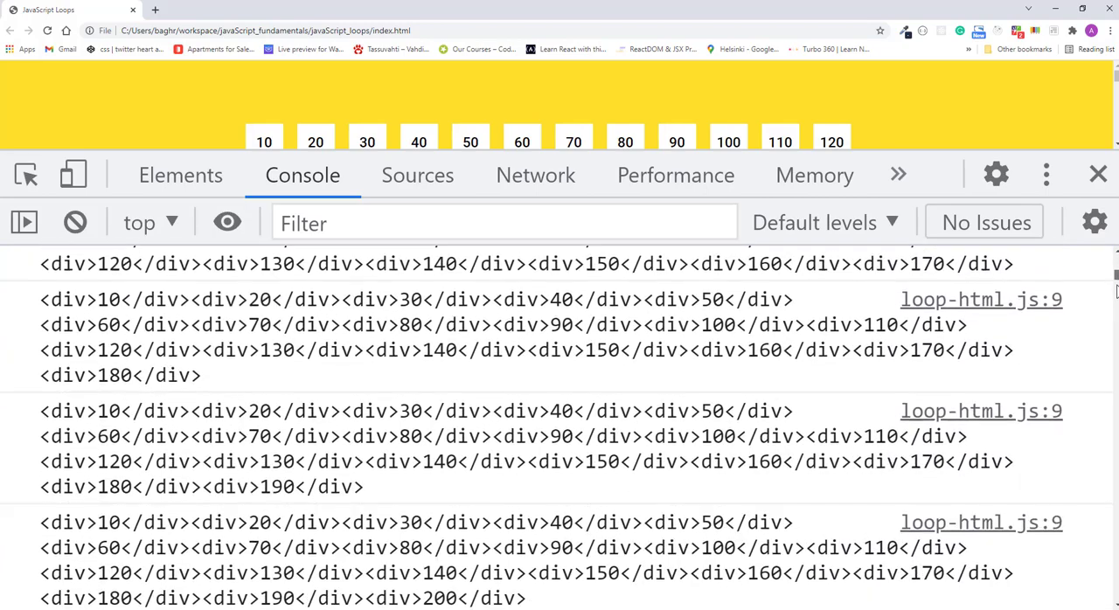
scroll("down", 3)
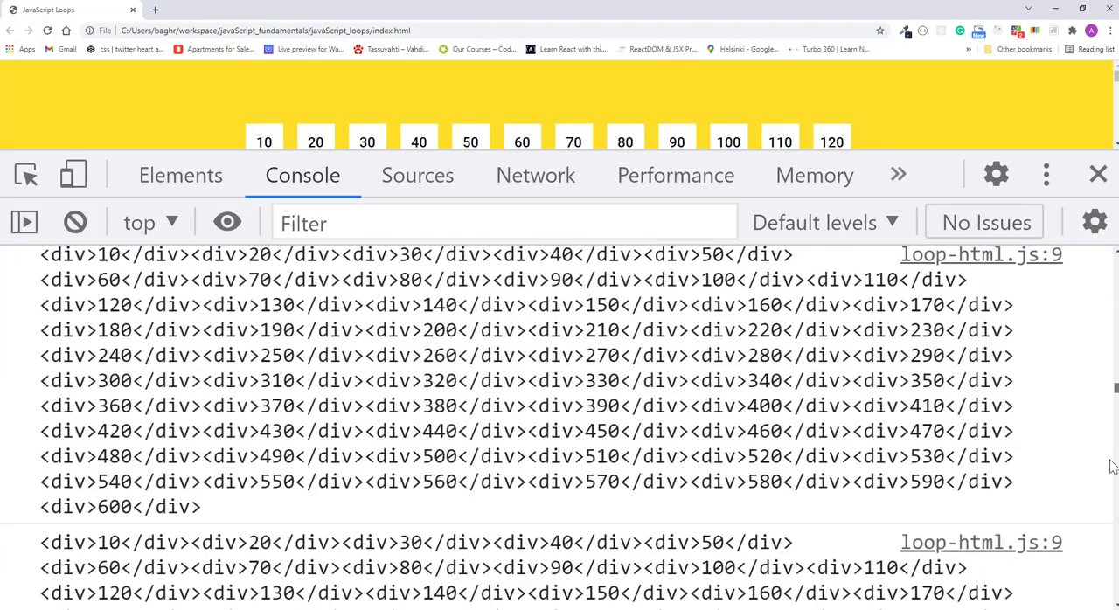
scroll("down", 3)
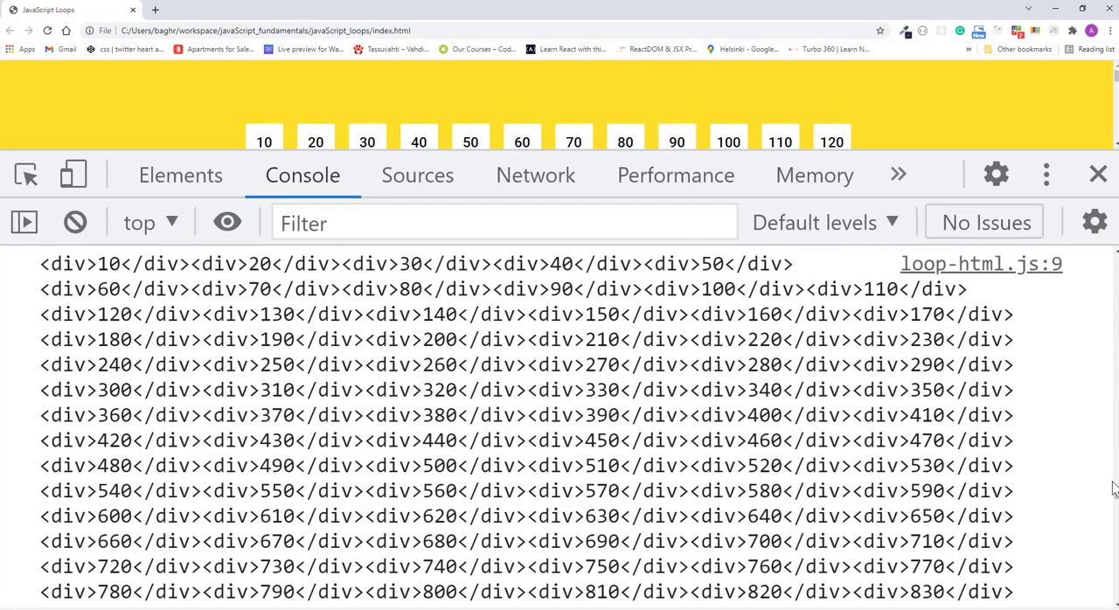
scroll("down", 3)
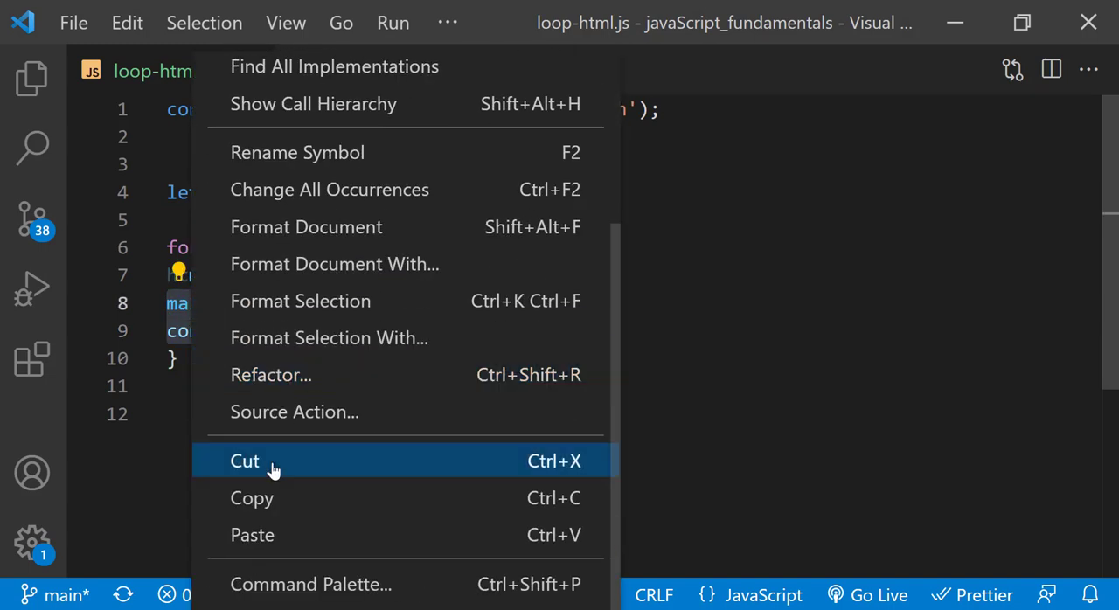
- Place main.innerHTML = htmlString; on a new line after the loop's closing brace
left_click(245, 461)
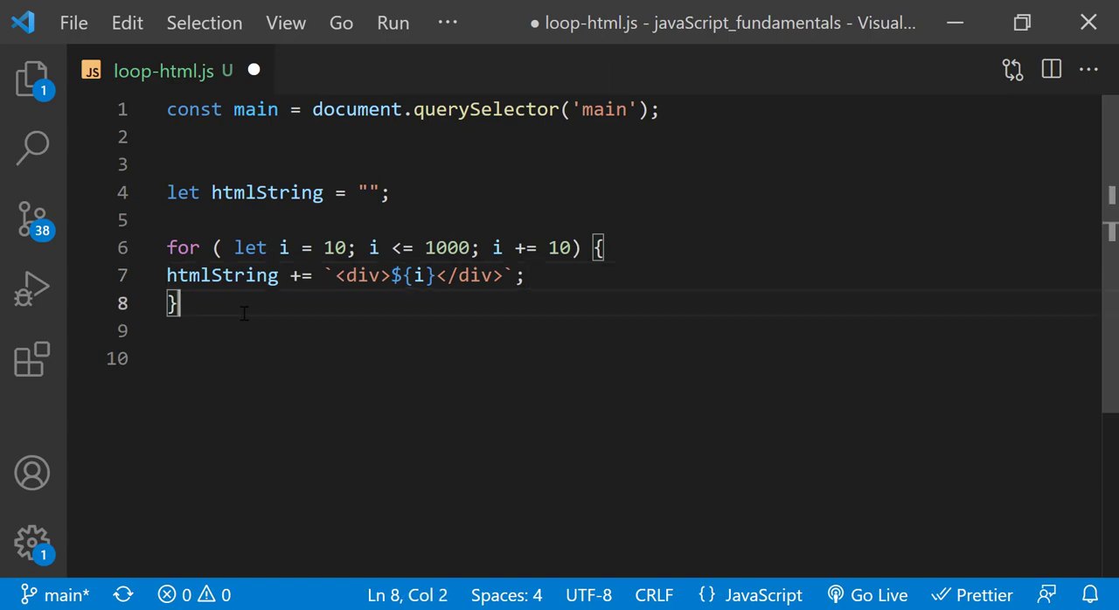
key("Enter")
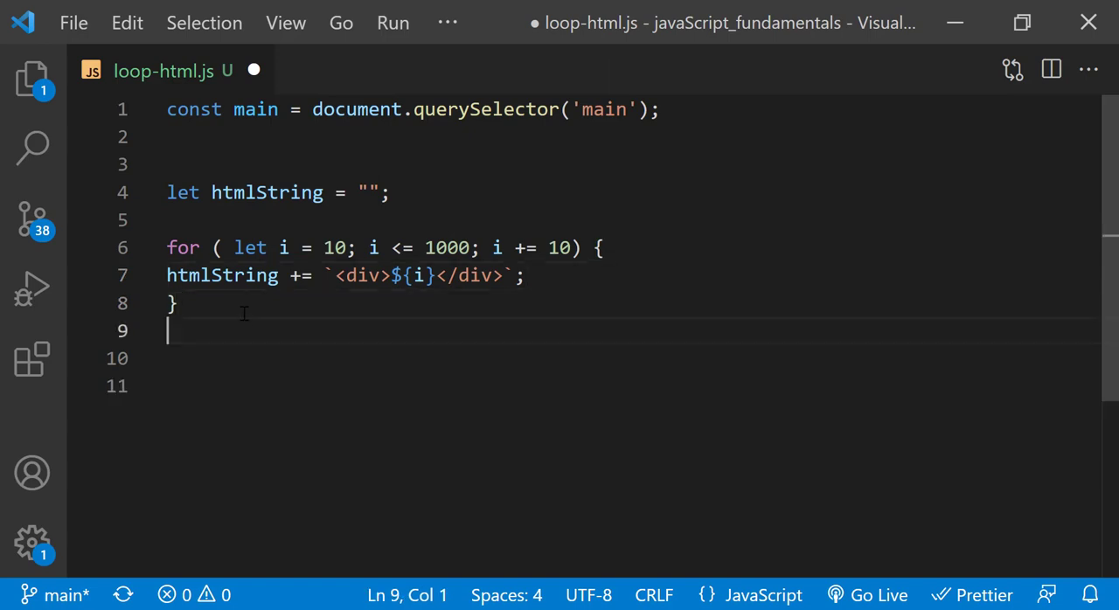
type("main.innerHTML = htmlString;")
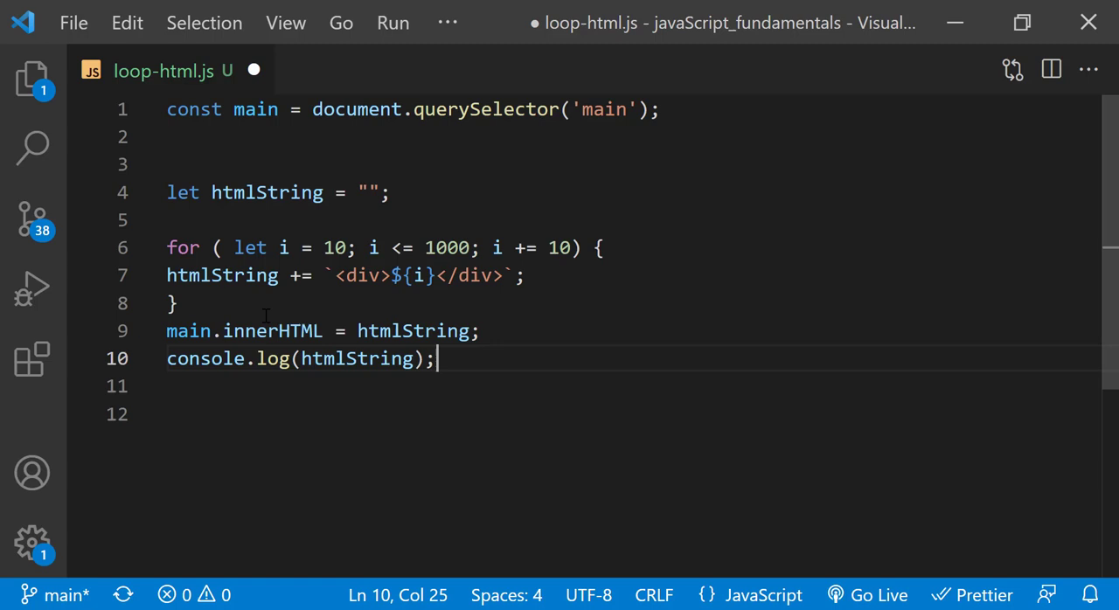